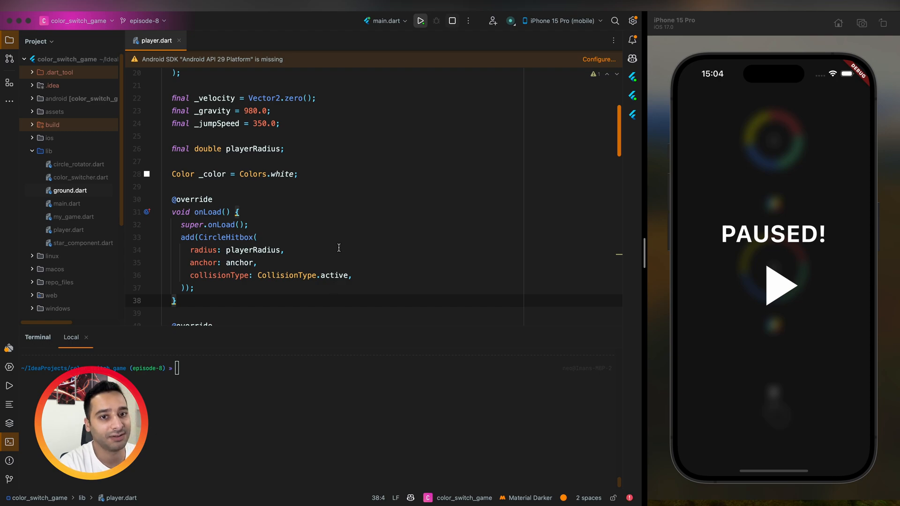
- Review the player.dart hitbox code and resume the paused game in the simulator
{"action": "left_click", "coordinate": [773, 285]}
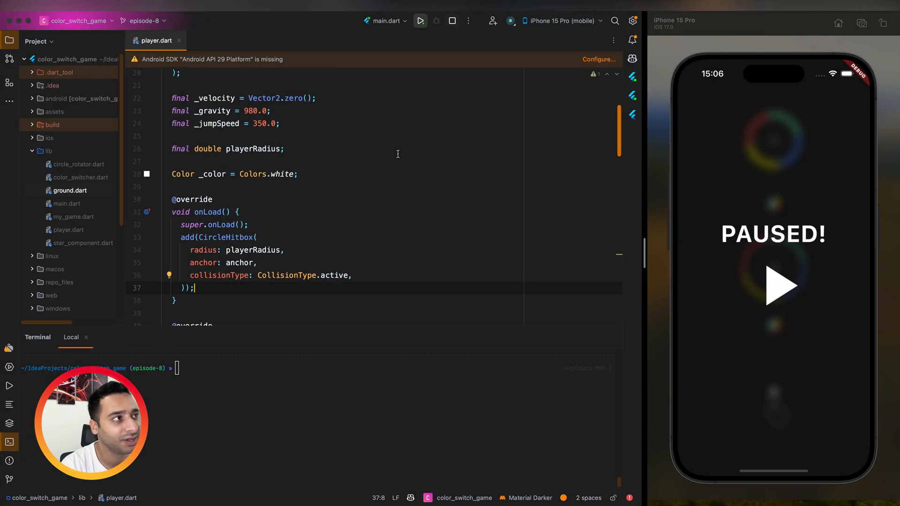
{"action": "left_click", "coordinate": [773, 286]}
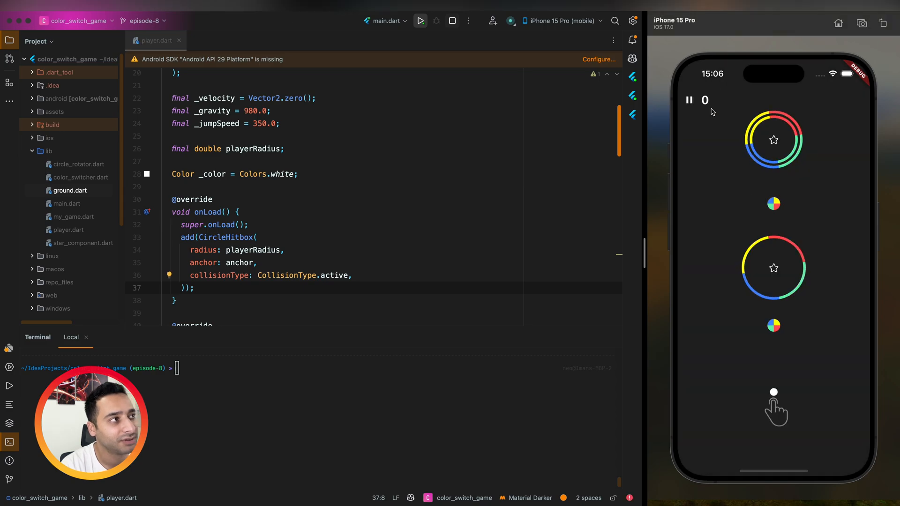
{"action": "left_click", "coordinate": [688, 99]}
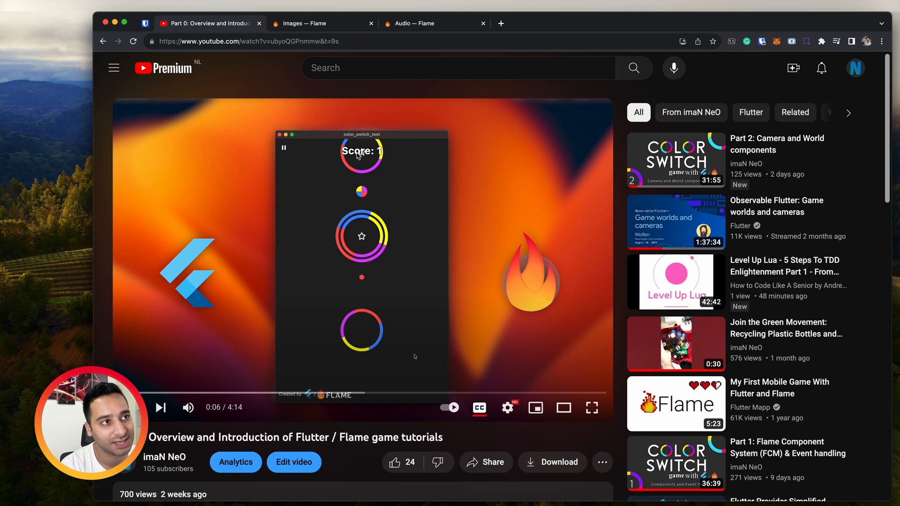
{"action": "mouse_move", "coordinate": [426, 290]}
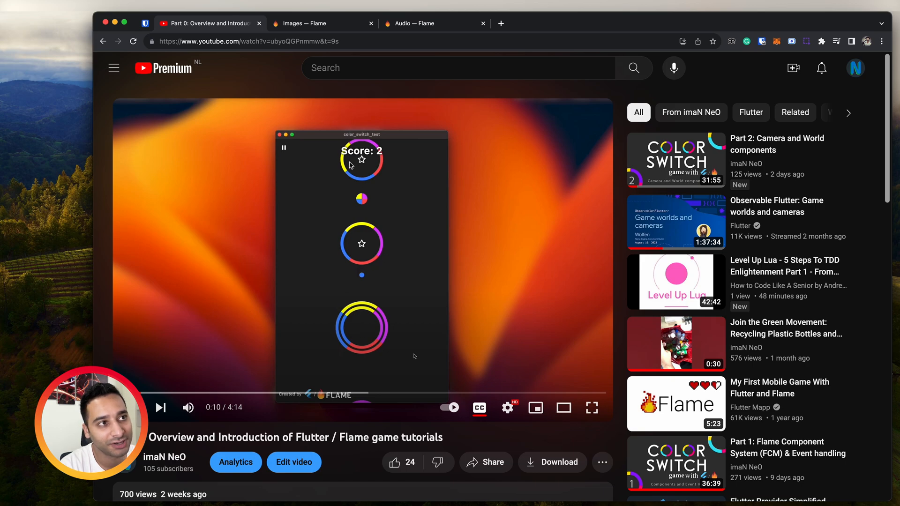
{"action": "mouse_move", "coordinate": [346, 205]}
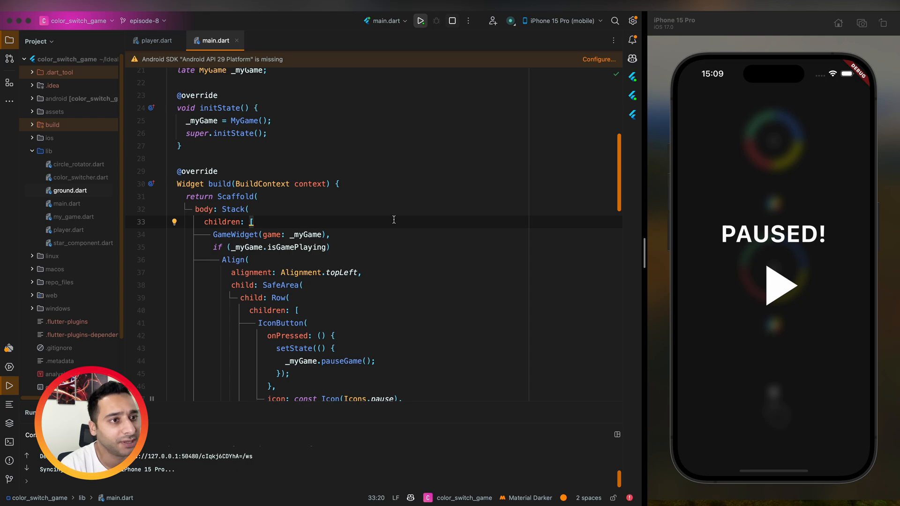
- Bring up my_game.dart from the project tree, resume the simulator game, and return to main.dart
{"action": "scroll", "scroll_direction": "down", "scroll_amount": 3}
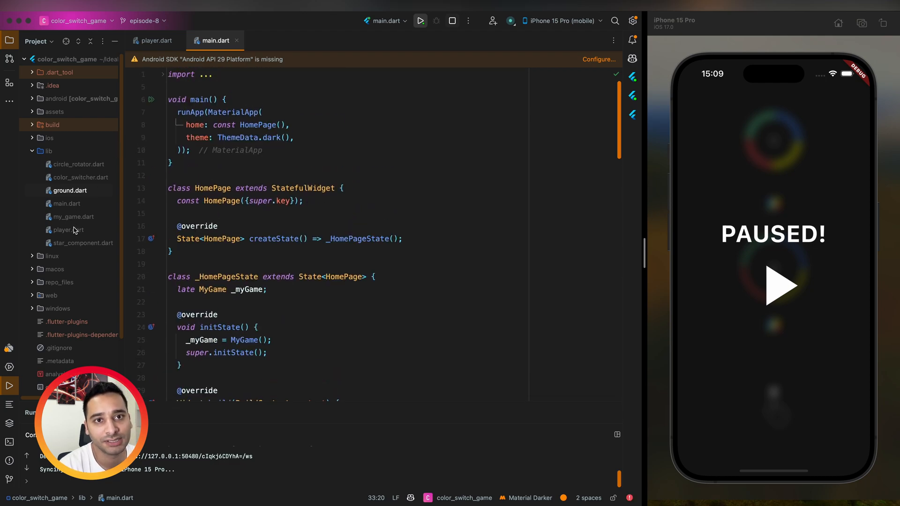
{"action": "left_click", "coordinate": [75, 217]}
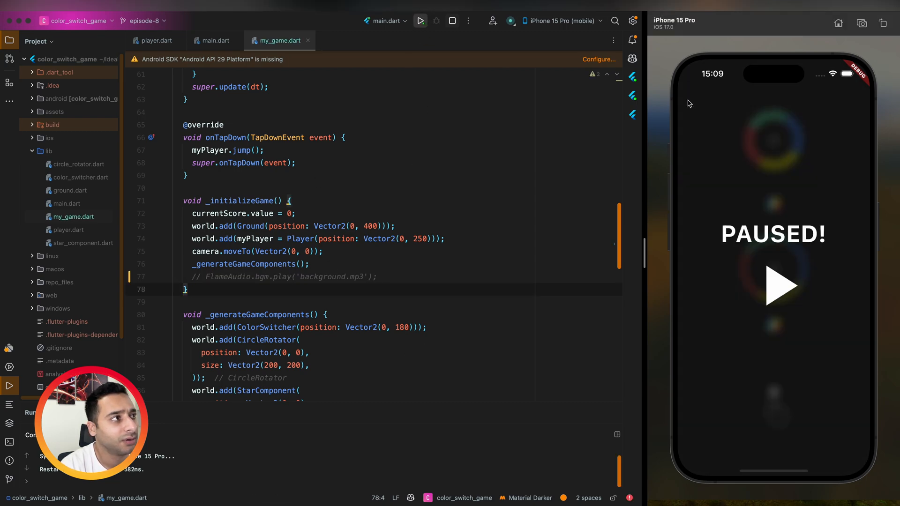
{"action": "left_click", "coordinate": [773, 286]}
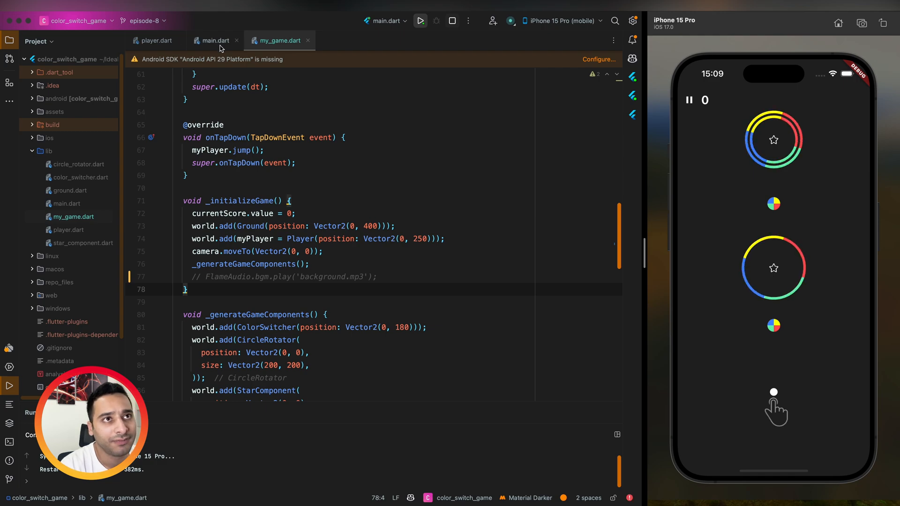
{"action": "left_click", "coordinate": [215, 41]}
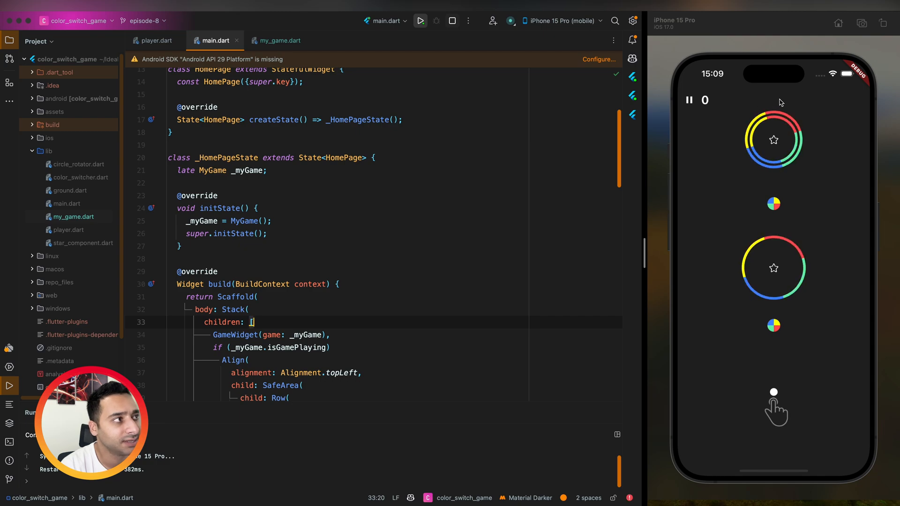
- Wrap the score ValueListenableBuilder in a top-centre Align and start a shadows: list on its TextStyle
{"action": "scroll", "scroll_direction": "down", "scroll_amount": 3}
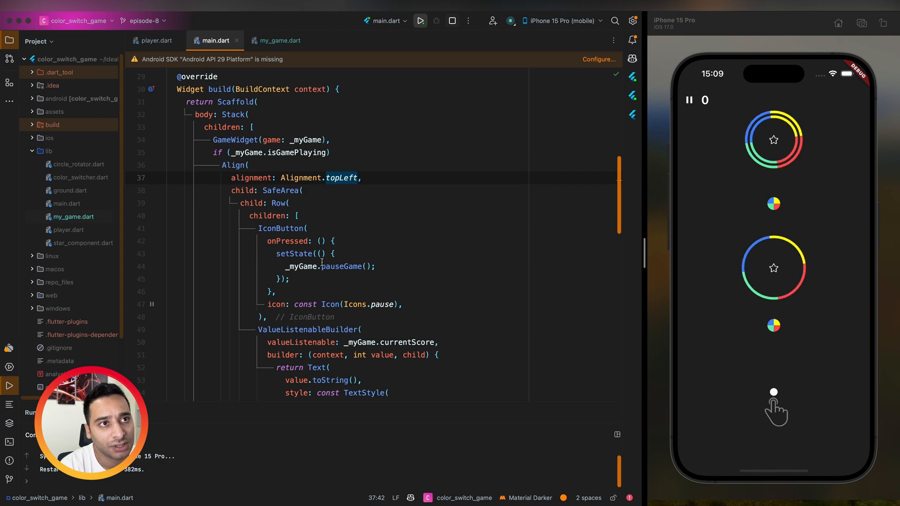
{"action": "scroll", "scroll_direction": "down", "scroll_amount": 3}
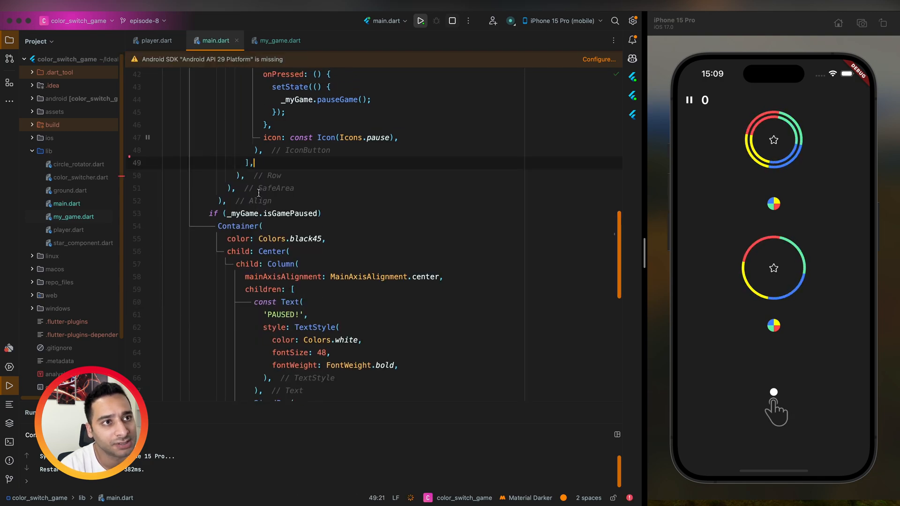
{"action": "type", "text": "Align("}
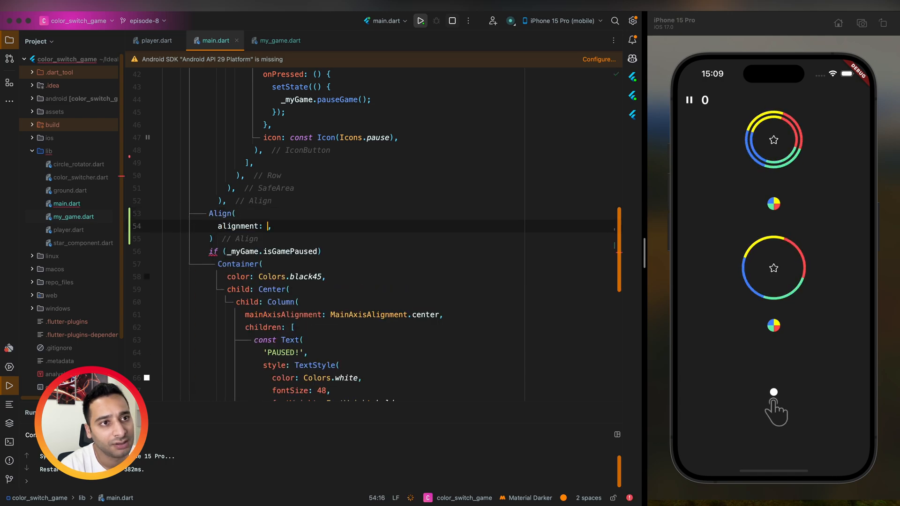
{"action": "type", "text": "Alignment.topCenter"}
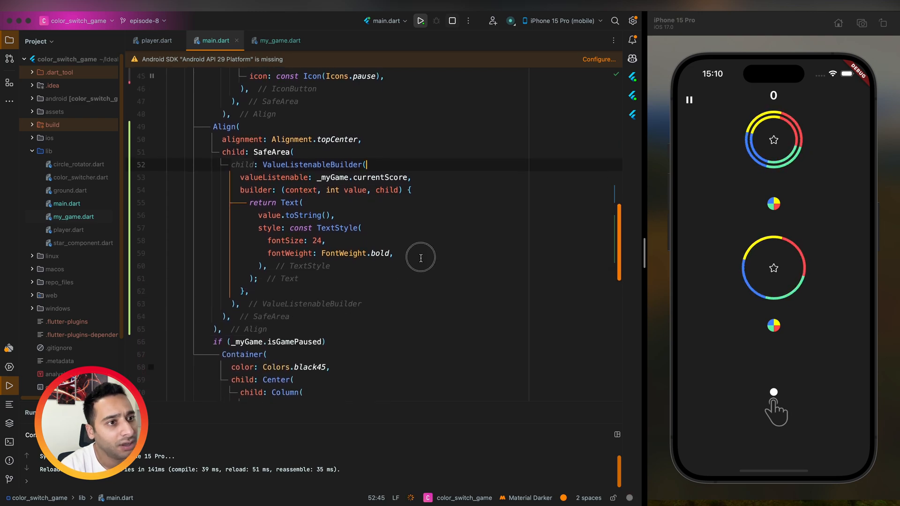
{"action": "type", "text": "shadows: ["}
{"action": "type", "text": "blurRadius: 2,"}
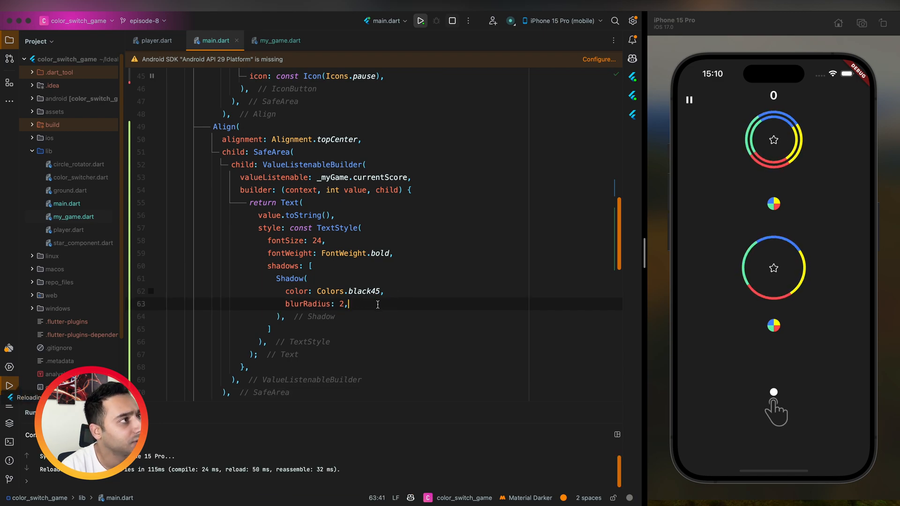
- Give the score TextStyle a Shadow with blurRadius 4 and Colors.black
{"action": "type", "text": "4"}
{"action": "left_click", "coordinate": [392, 291]}
{"action": "type", "text": "w"}
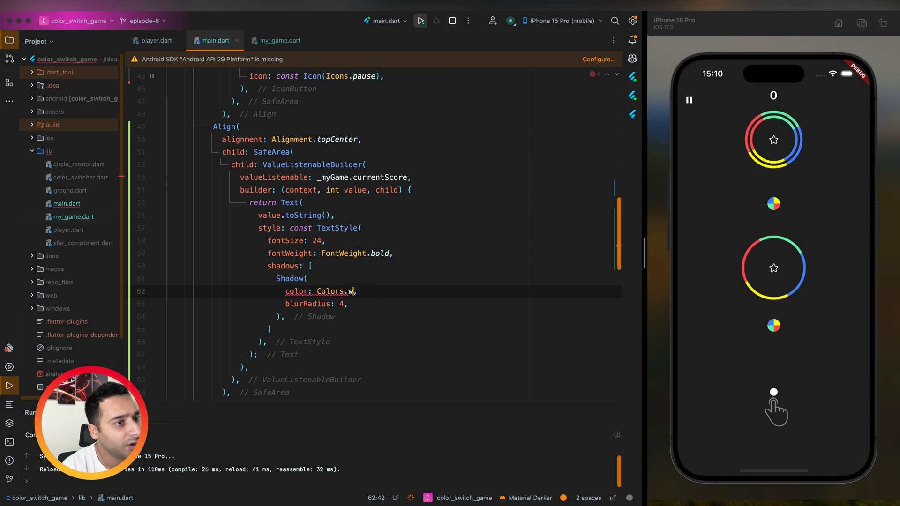
{"action": "type", "text": "hite"}
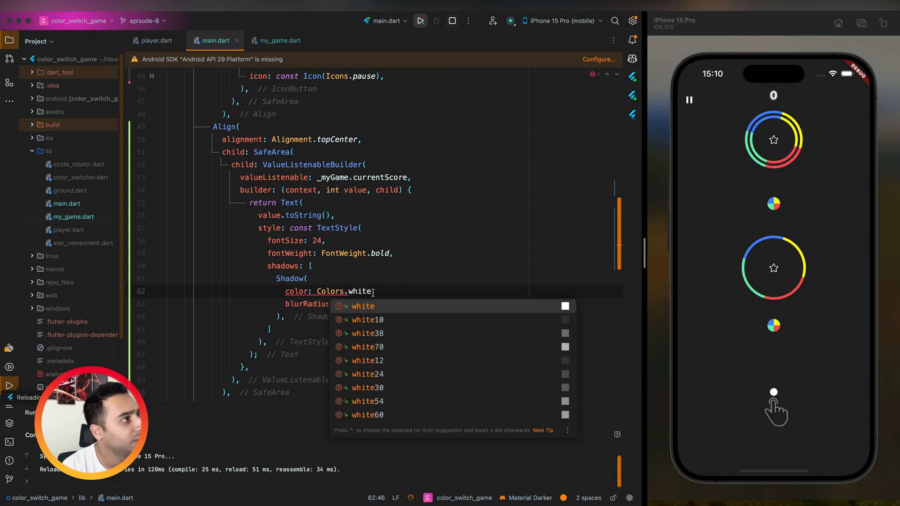
{"action": "type", "text": "black,"}
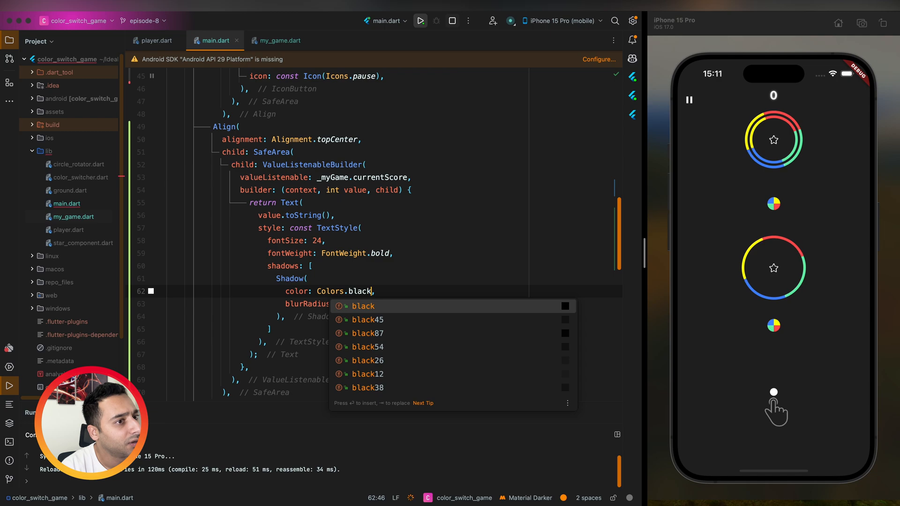
{"action": "key", "text": "Escape"}
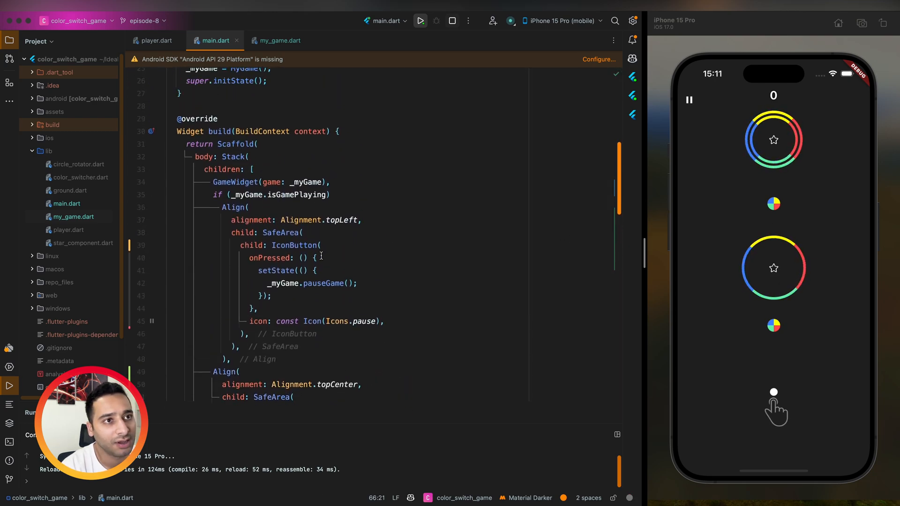
- Comment out the rings and colour switchers in my_game.dart, add an extra StarComponent, and hot restart
{"action": "left_click", "coordinate": [280, 41]}
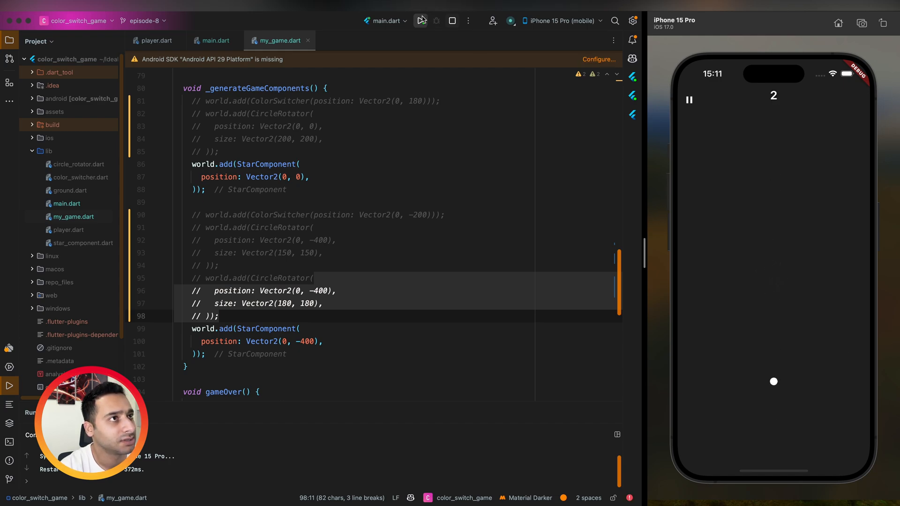
{"action": "left_click", "coordinate": [420, 20]}
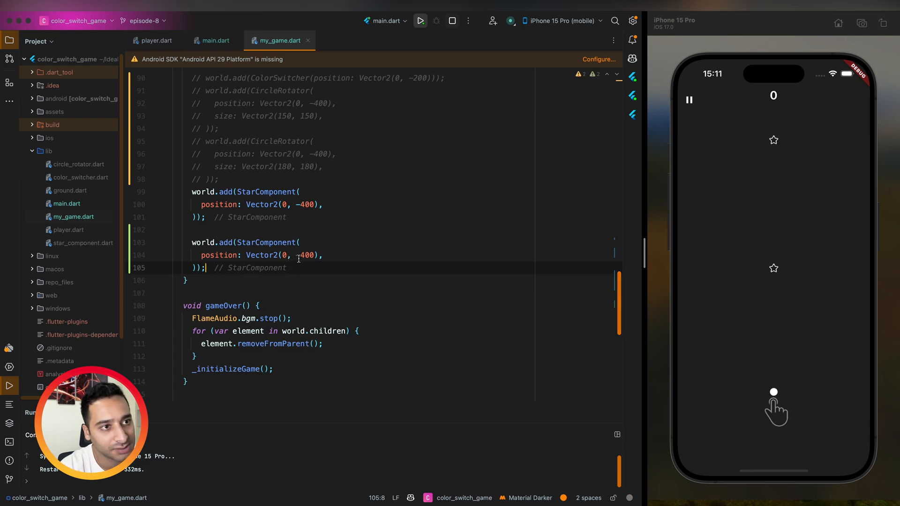
{"action": "left_click", "coordinate": [419, 21]}
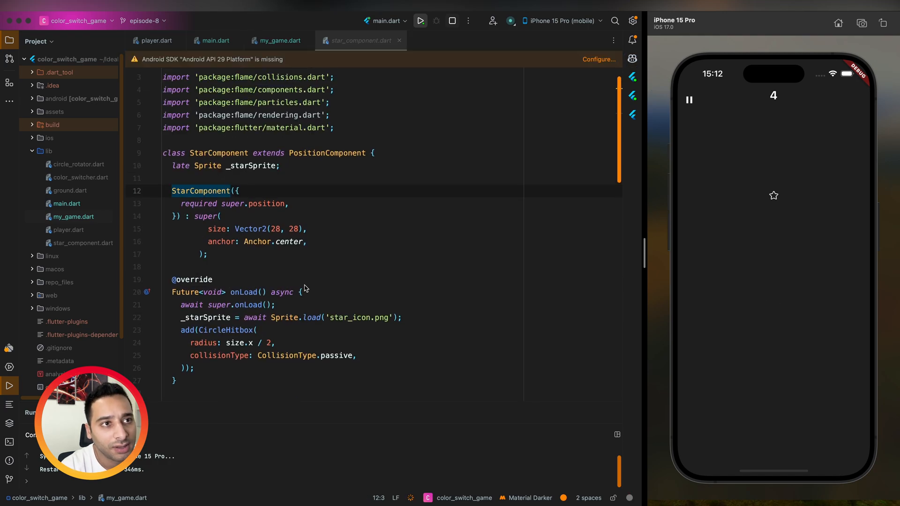
- Try a .9 particle size scale in star_component.dart, test and restart, then set the lifespan to 0.8
{"action": "scroll", "scroll_direction": "down", "scroll_amount": 3}
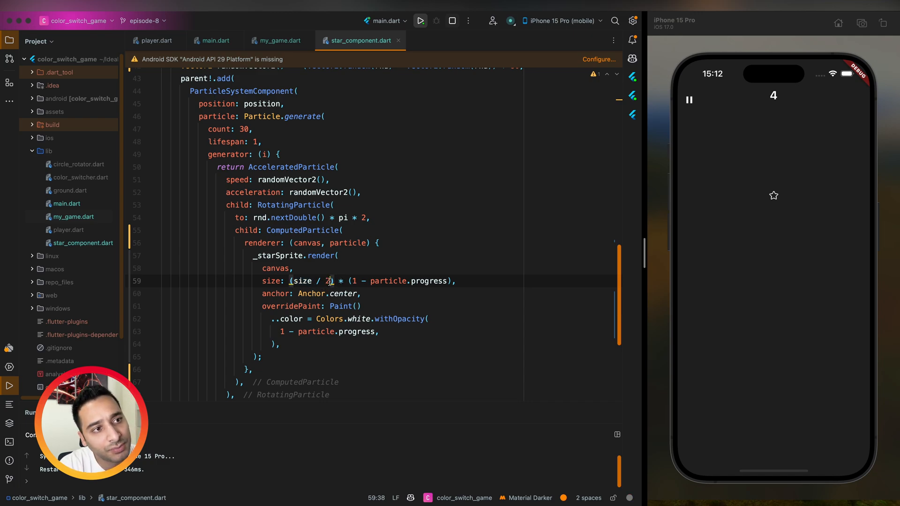
{"action": "mouse_move", "coordinate": [301, 281]}
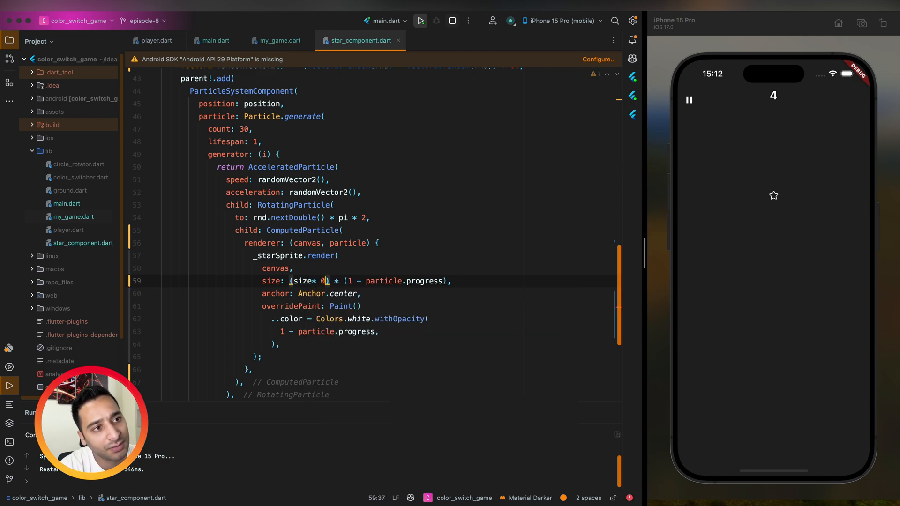
{"action": "type", "text": ".9"}
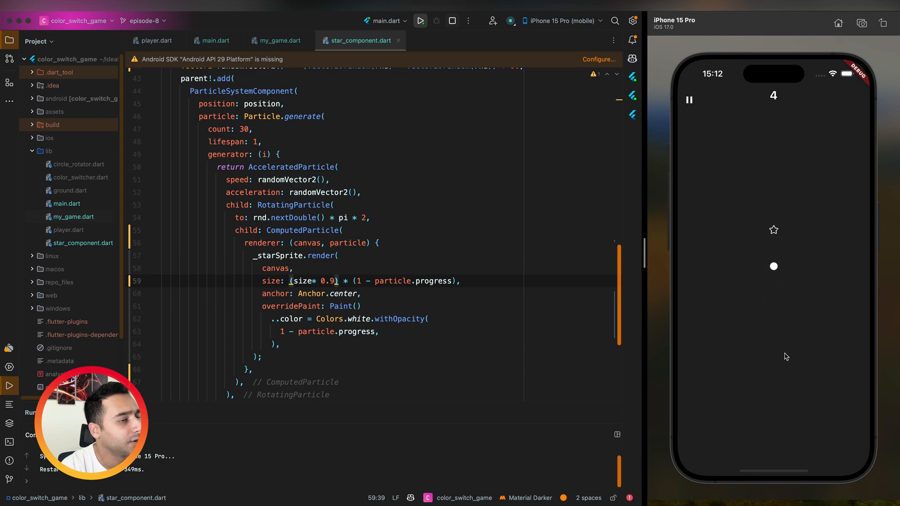
{"action": "left_click", "coordinate": [308, 280]}
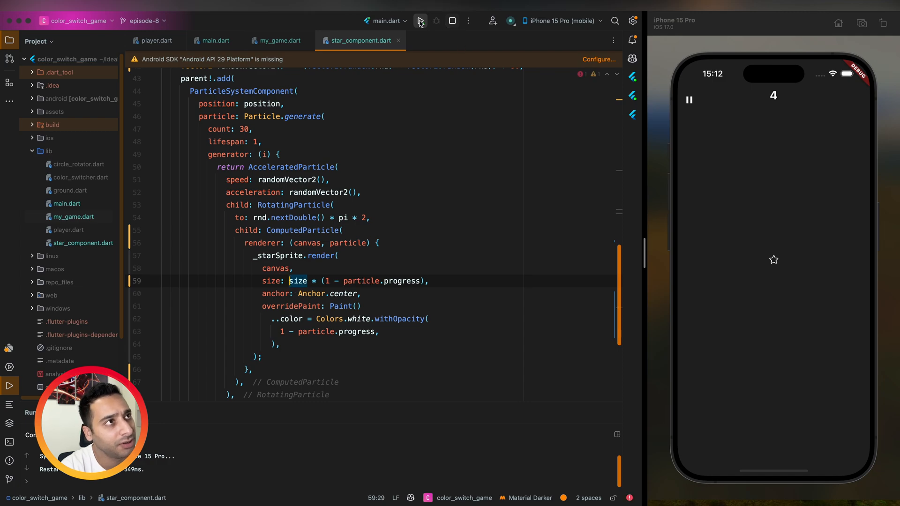
{"action": "left_click", "coordinate": [421, 21]}
{"action": "type", "text": "3"}
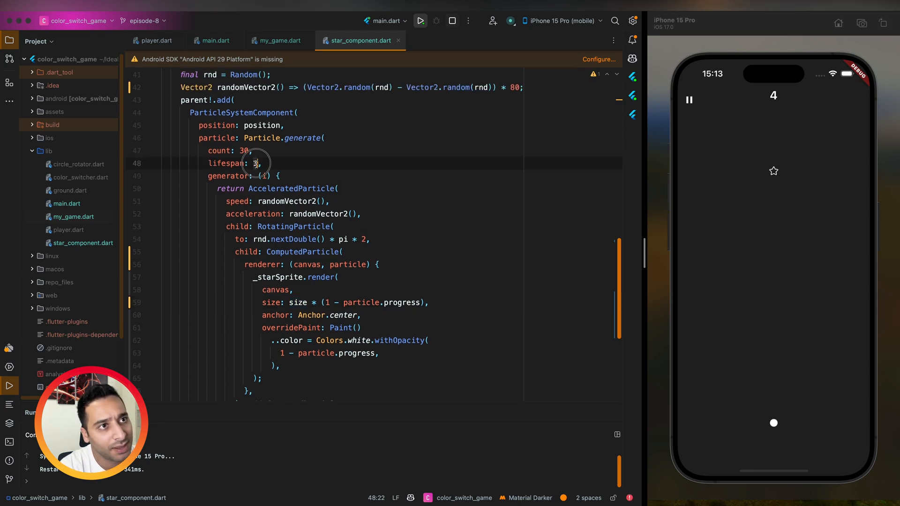
{"action": "type", "text": "0.8"}
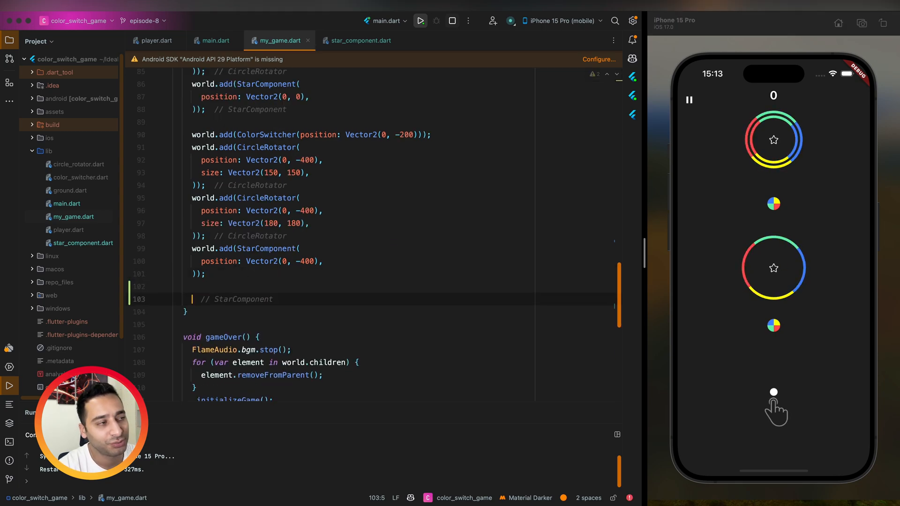
- Restore the rings and add world.add(ColorSwitcher(position: Vector2(0, -800))) in _generateGameComponents
{"action": "type", "text": "world.add(ColorSwitcher(position: Vector2(0, -800)));"}
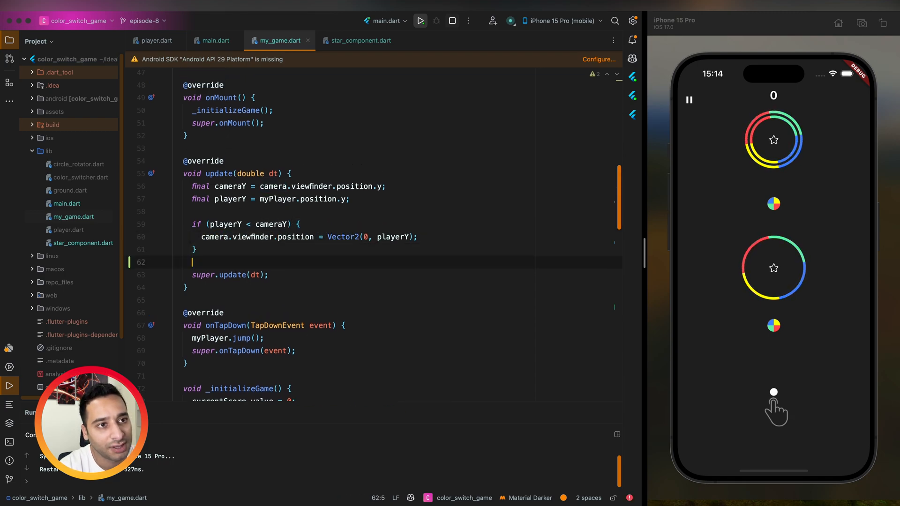
- Set camera.viewfinder.position = Vector2(0, -400) in my_game.dart's update method
{"action": "type", "text": "camera.viewfinder.position += Vector2(0, 100) * dt;"}
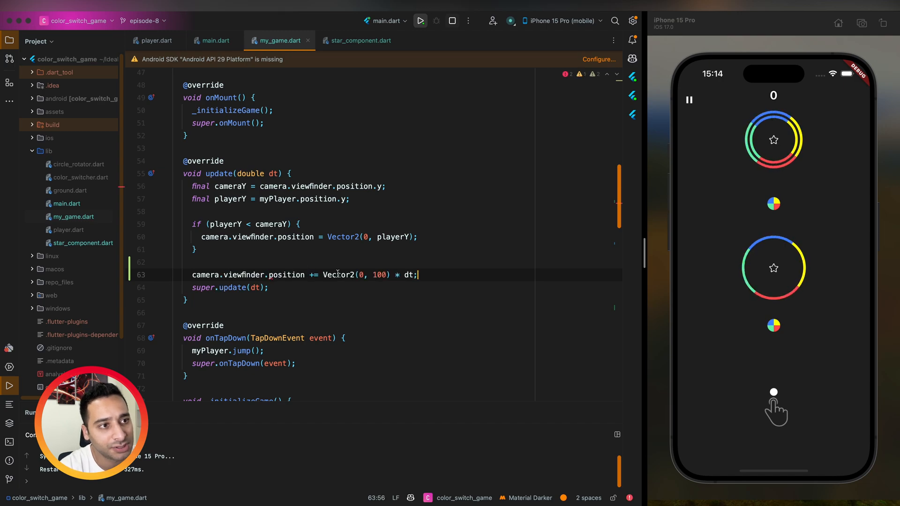
{"action": "type", "text": "Ve"}
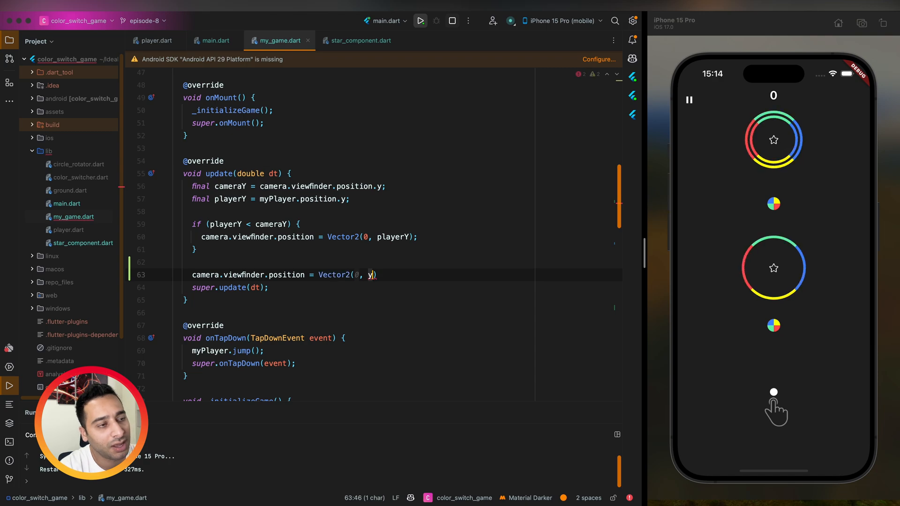
{"action": "type", "text": "-400"}
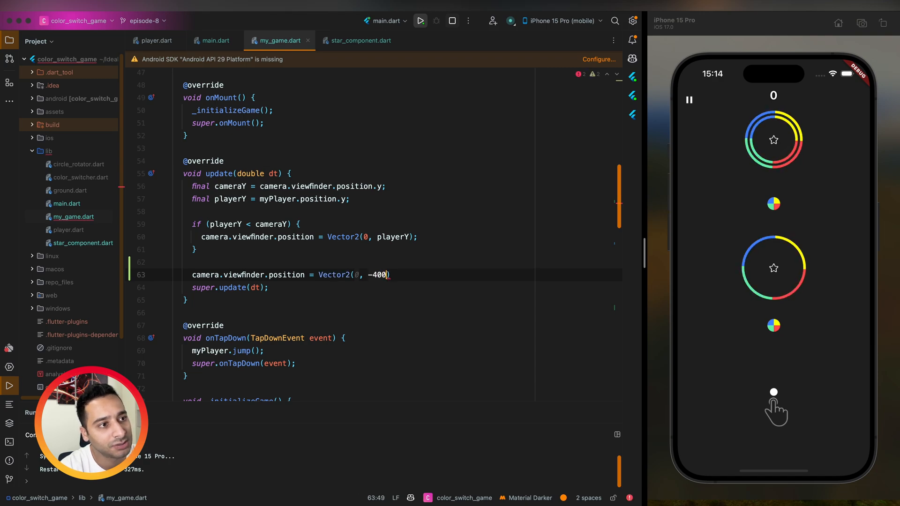
{"action": "type", "text": ";"}
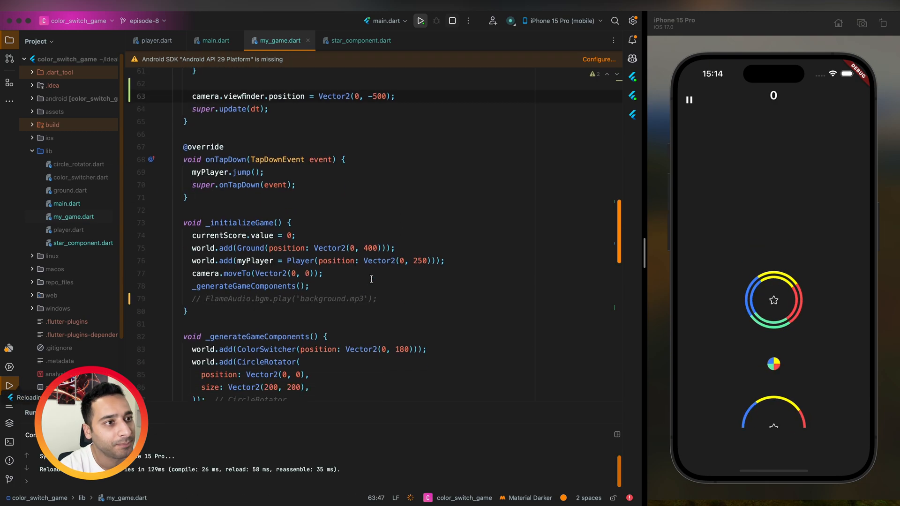
- Add a CircleRotator and StarComponent pair at (0, -750) and hot restart the game
{"action": "scroll", "scroll_direction": "down", "scroll_amount": 3}
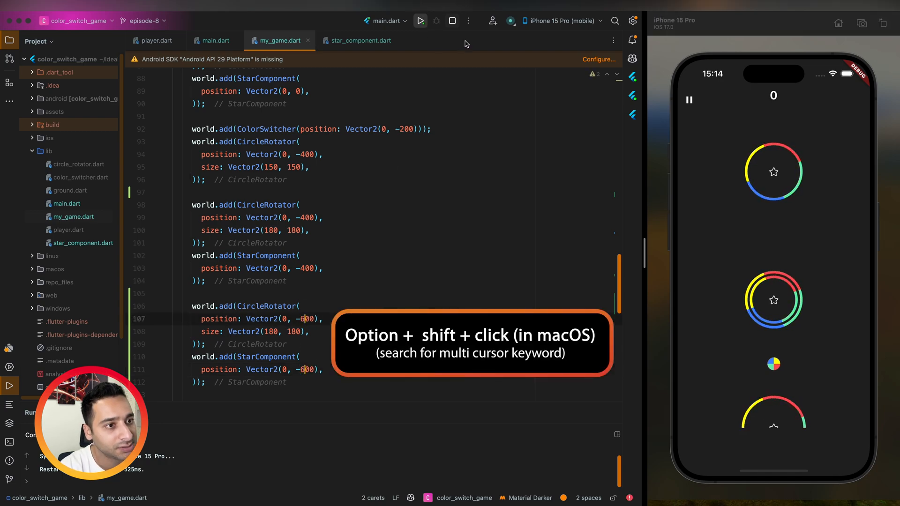
{"action": "mouse_move", "coordinate": [421, 21]}
{"action": "type", "text": "7"}
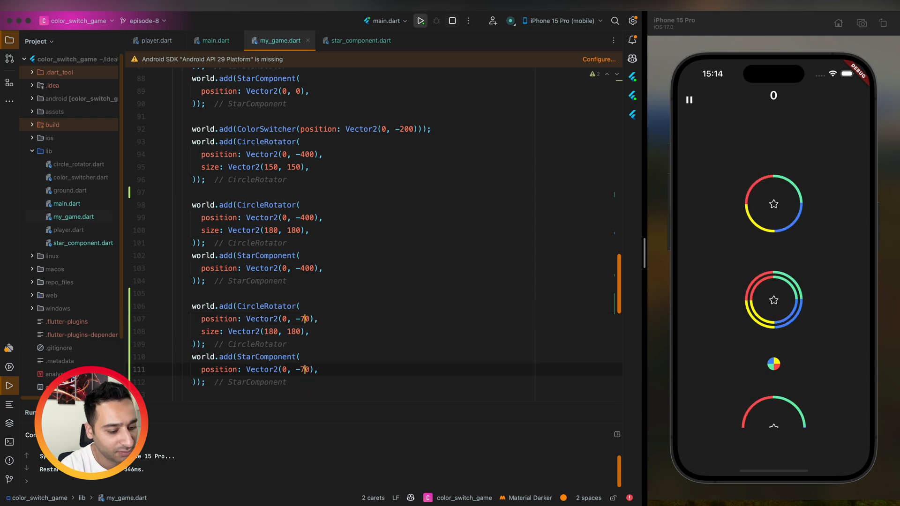
{"action": "left_click", "coordinate": [421, 20]}
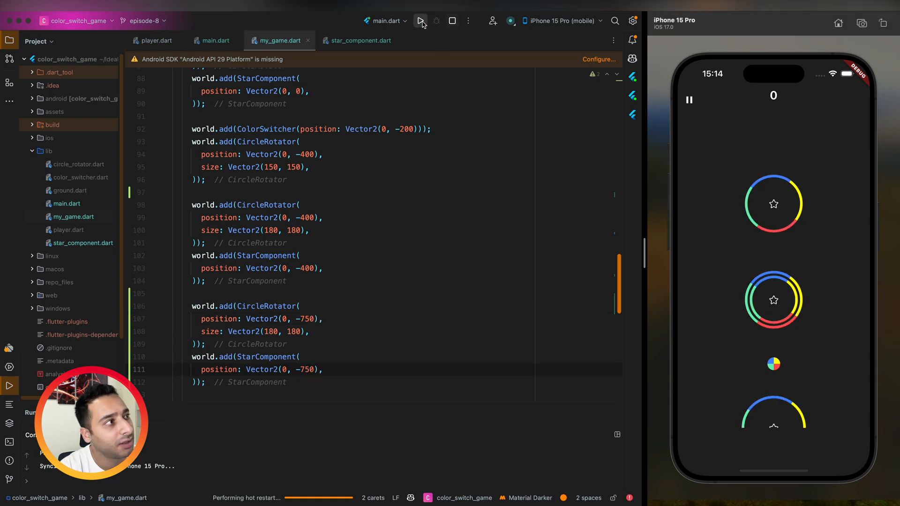
- Add a ColorSwitcher at (0, -580) between the obstacle pairs and duplicate that block below
{"action": "left_click", "coordinate": [420, 21]}
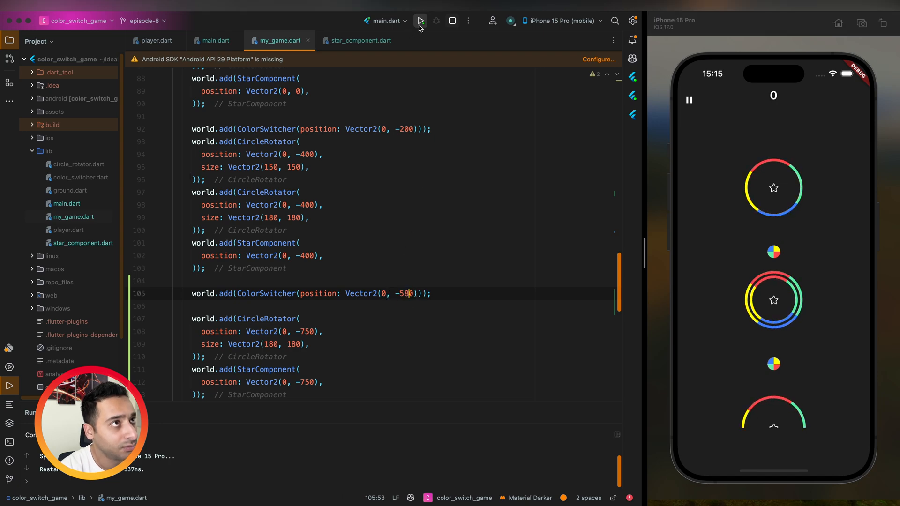
{"action": "mouse_move", "coordinate": [420, 22]}
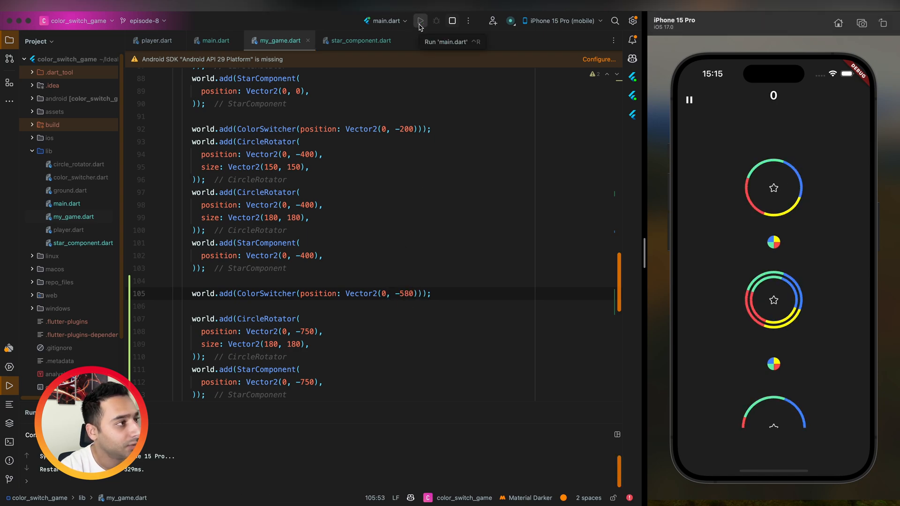
{"action": "scroll", "scroll_direction": "down", "scroll_amount": 3}
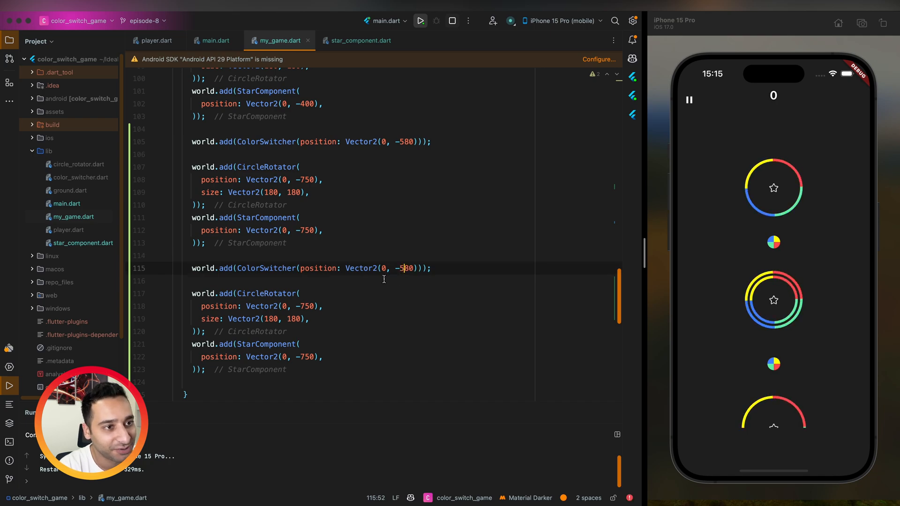
- Scroll my_game.dart down to the ColorSwitcher setup and the update() viewfinder line
{"action": "scroll", "scroll_direction": "down", "scroll_amount": 3}
{"action": "type", "text": "90"}
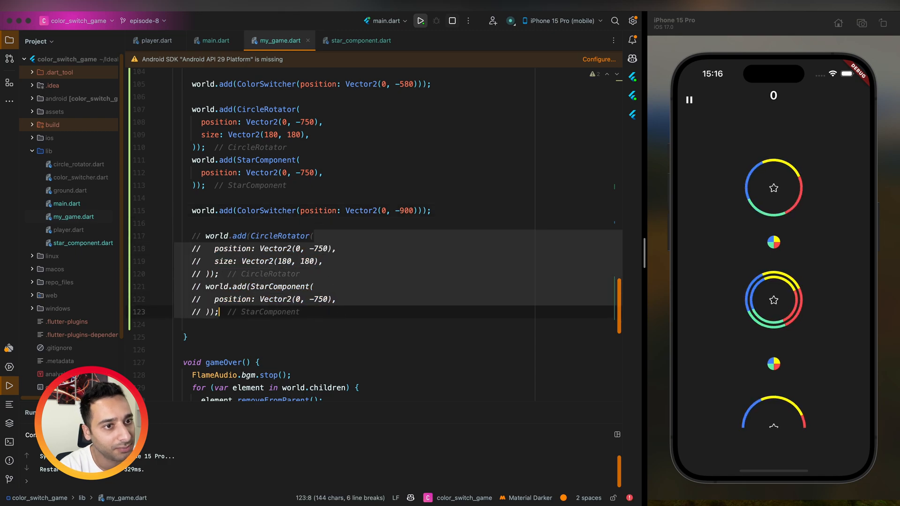
{"action": "mouse_move", "coordinate": [421, 22]}
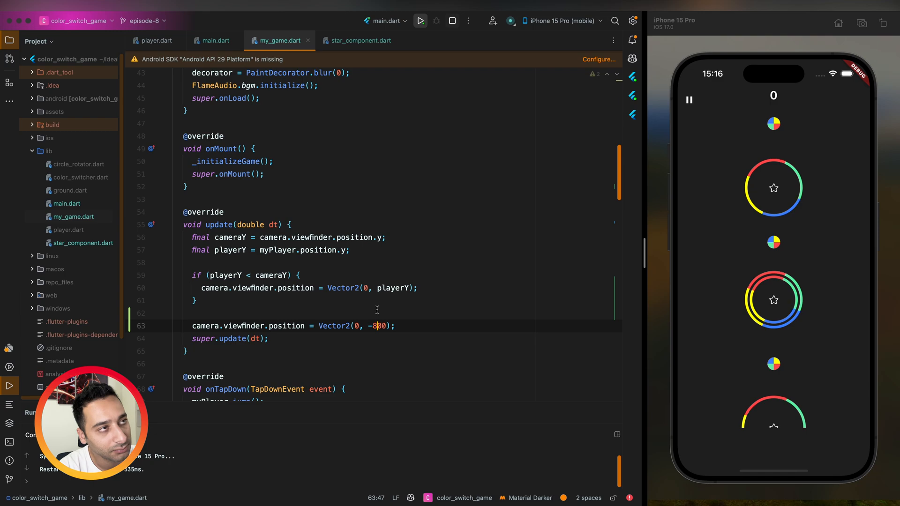
{"action": "mouse_move", "coordinate": [421, 20]}
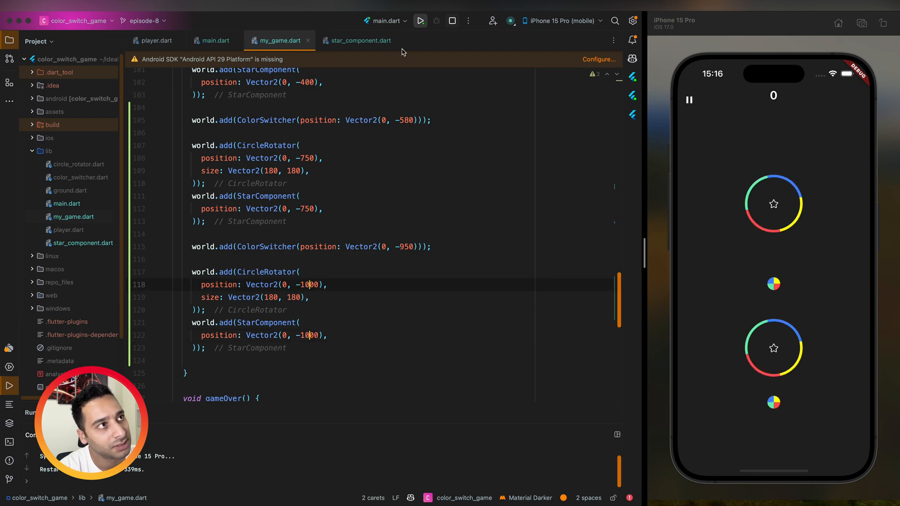
{"action": "mouse_move", "coordinate": [420, 21]}
{"action": "type", "text": "15"}
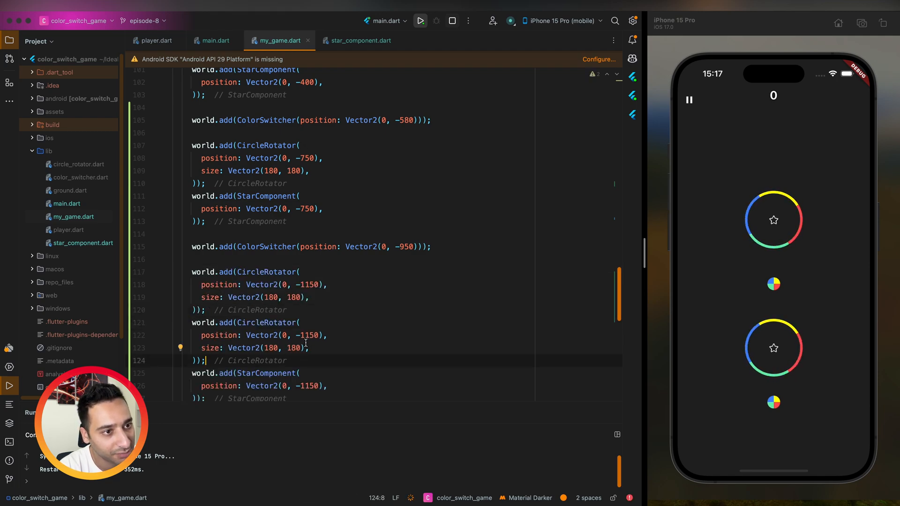
- Place carets in both CircleRotator size values to edit the two ring sizes together
{"action": "left_click", "coordinate": [292, 348]}
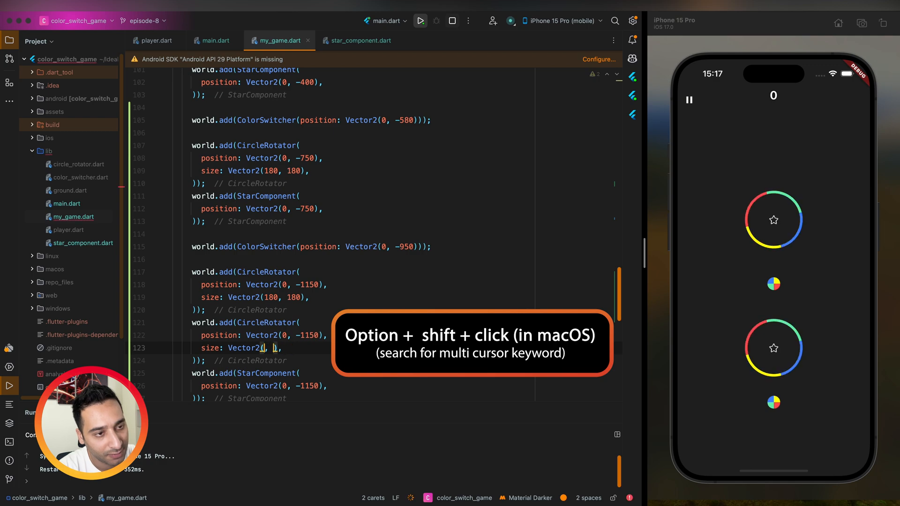
{"action": "left_click", "coordinate": [421, 20]}
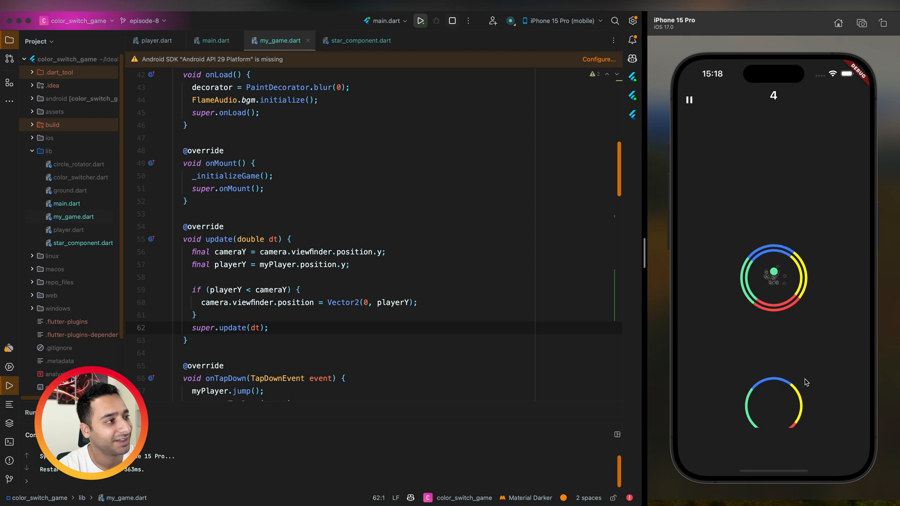
- Tap the game in the simulator so the ball jumps with the camera following again
{"action": "left_click", "coordinate": [773, 407]}
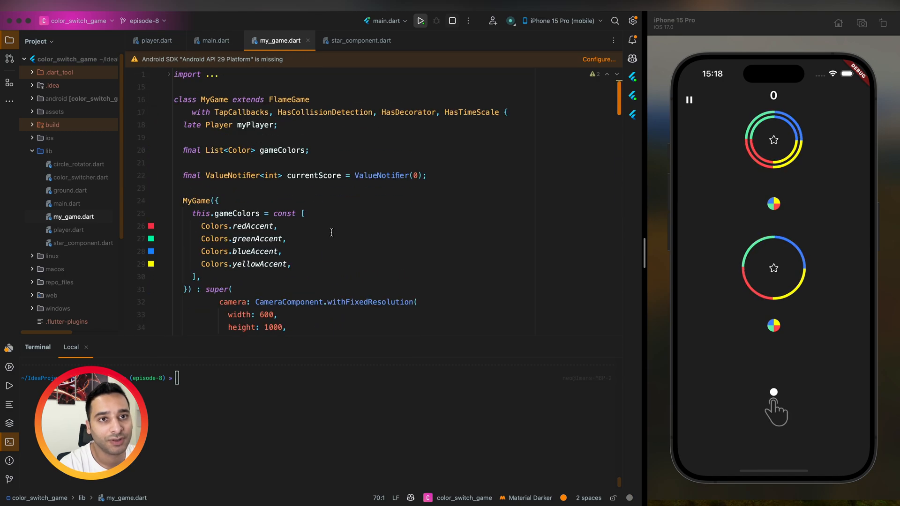
- Open ground.dart from the Project tree and review its Sprite.load of finger_tap.png
{"action": "left_click", "coordinate": [70, 190]}
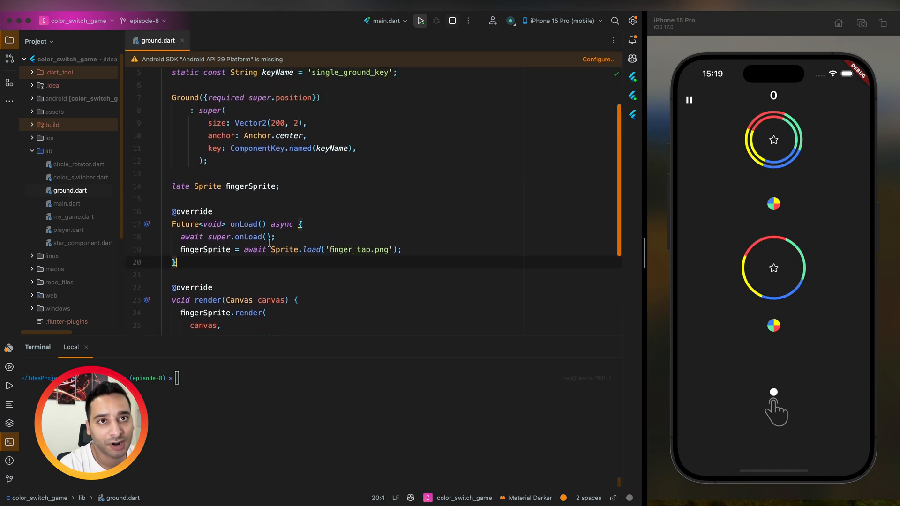
{"action": "left_click", "coordinate": [54, 111]}
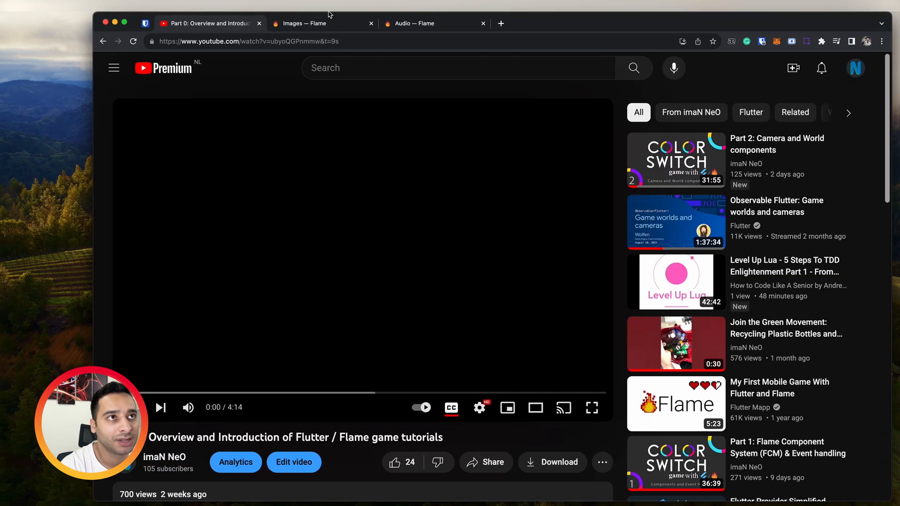
- Review the Flame.images global cache section in the docs and select its load example line
{"action": "left_click", "coordinate": [321, 22]}
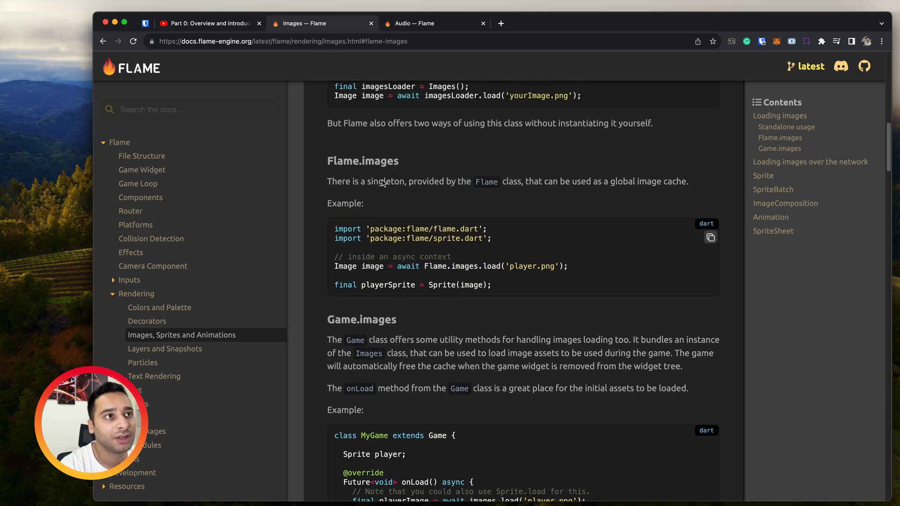
{"action": "scroll", "scroll_direction": "down", "scroll_amount": 3}
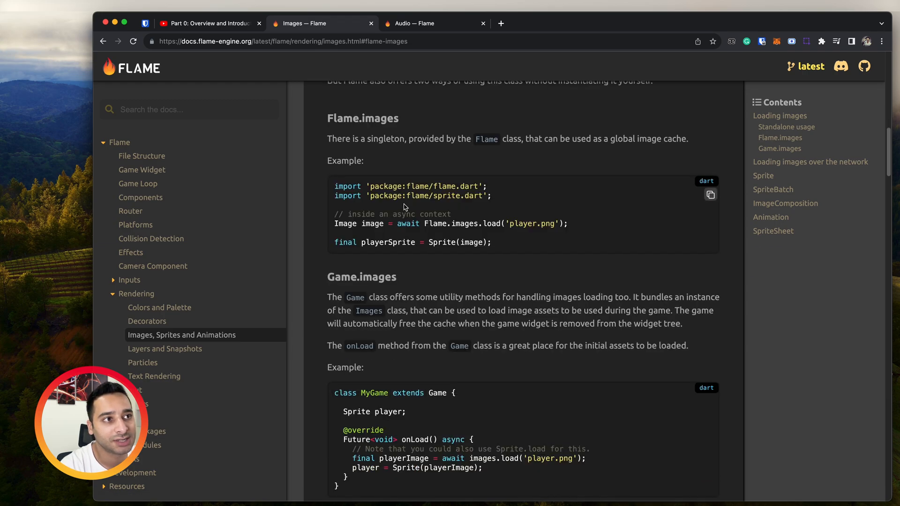
{"action": "mouse_move", "coordinate": [430, 234]}
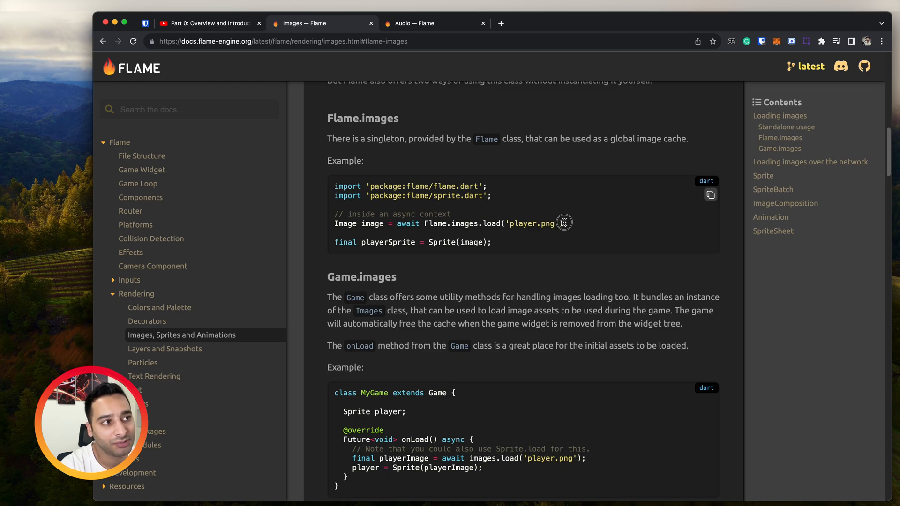
{"action": "left_click_drag", "start_coordinate": [395, 223], "coordinate": [565, 223]}
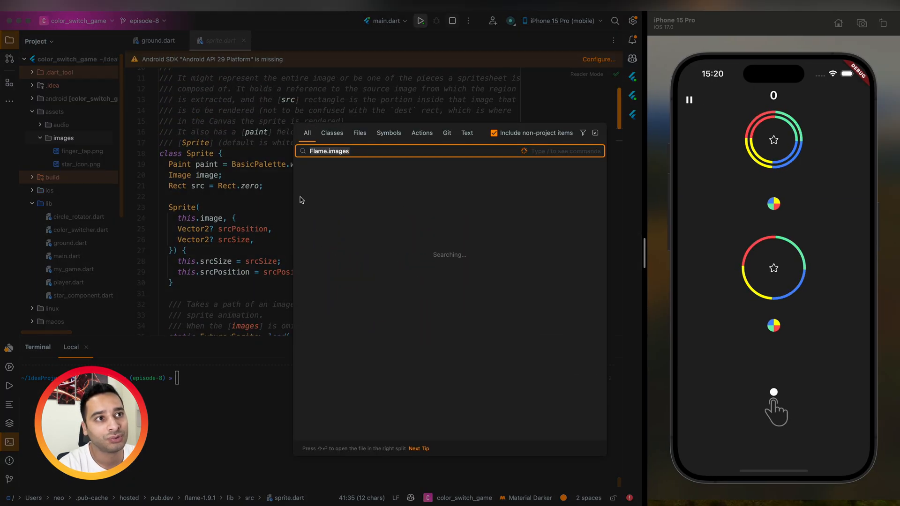
- Find and open main.dart via Search Everywhere, then scroll to the game's onLoad
{"action": "type", "text": "main"}
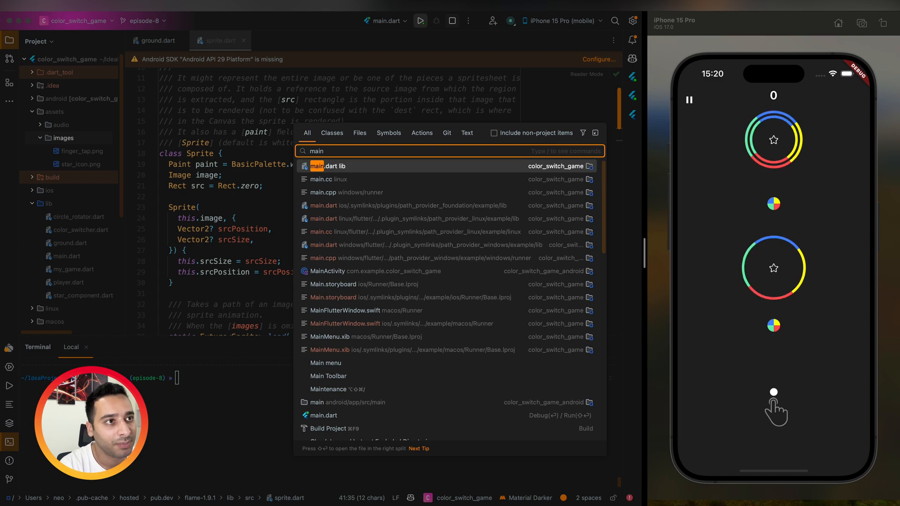
{"action": "left_click", "coordinate": [327, 165]}
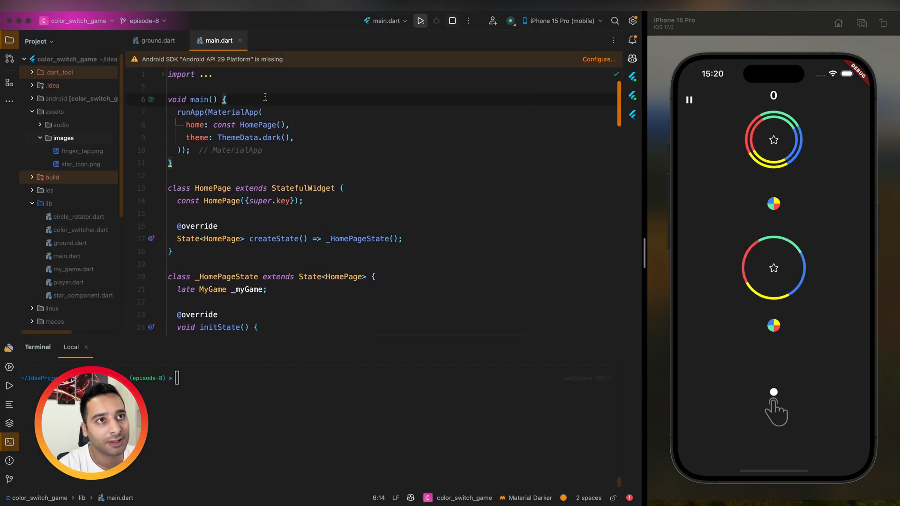
{"action": "scroll", "scroll_direction": "down", "scroll_amount": 3}
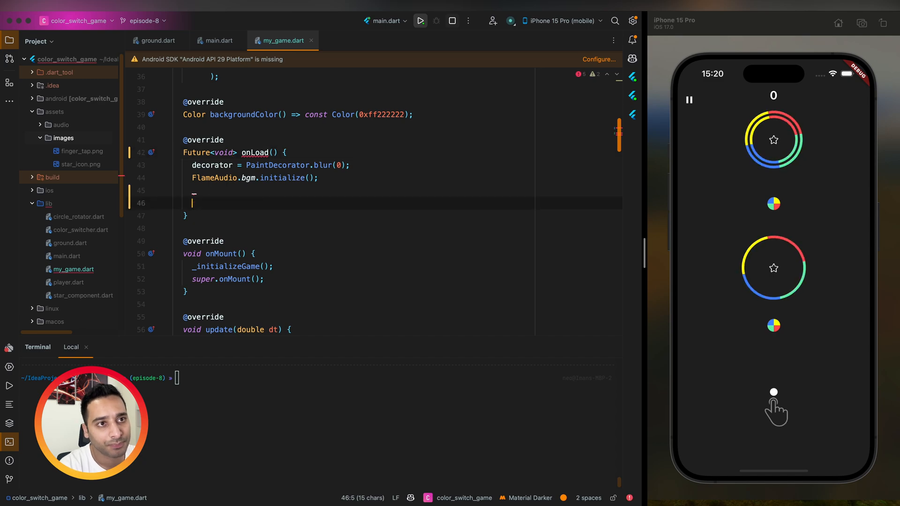
- Add await super.onLoad() to my_game.dart's onLoad and highlight the docs' player.png load example
{"action": "type", "text": "super.onLoad();"}
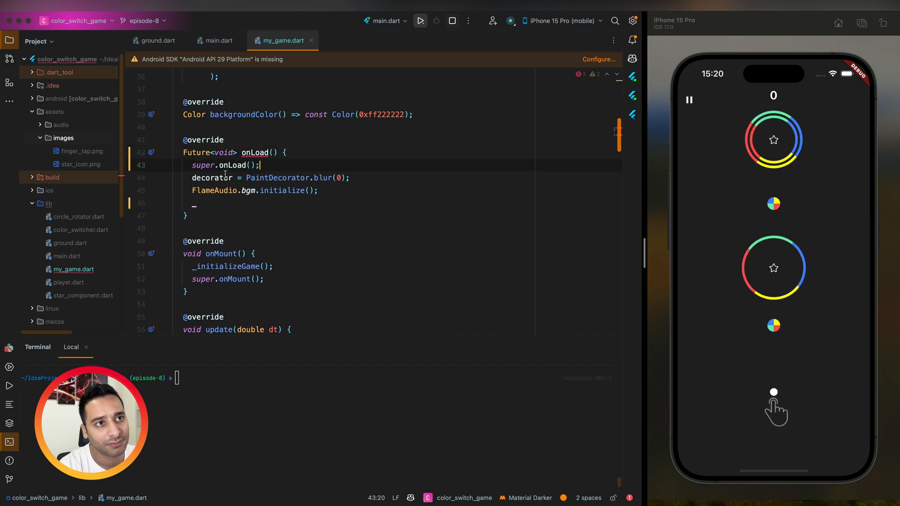
{"action": "type", "text": "await"}
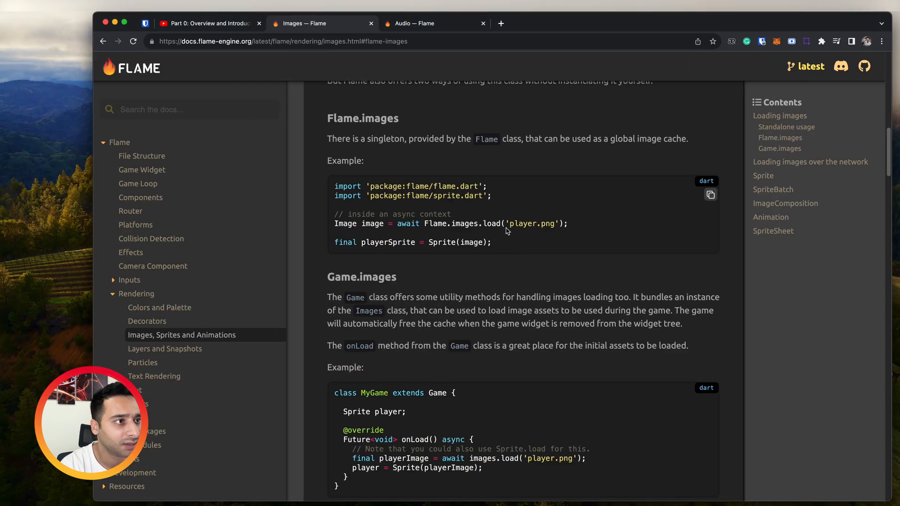
{"action": "left_click_drag", "start_coordinate": [397, 224], "coordinate": [562, 224]}
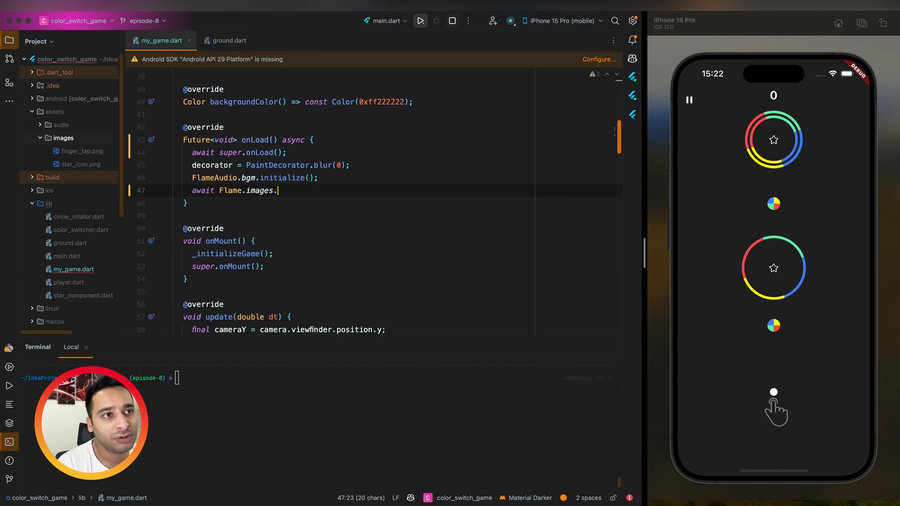
- Start Flame.images.loadAll([...]) and copy 'finger_tap.png' from ground.dart
{"action": "type", "text": "loadAll(fileNames)"}
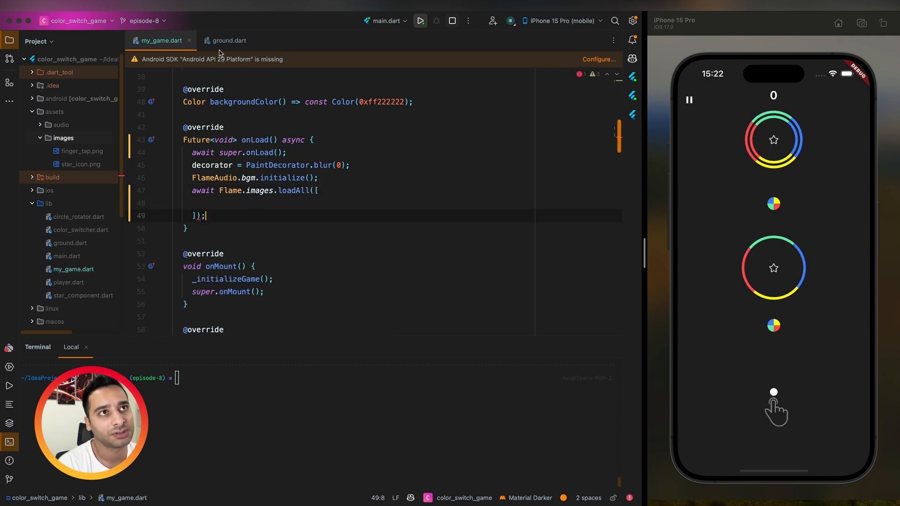
{"action": "left_click", "coordinate": [227, 41]}
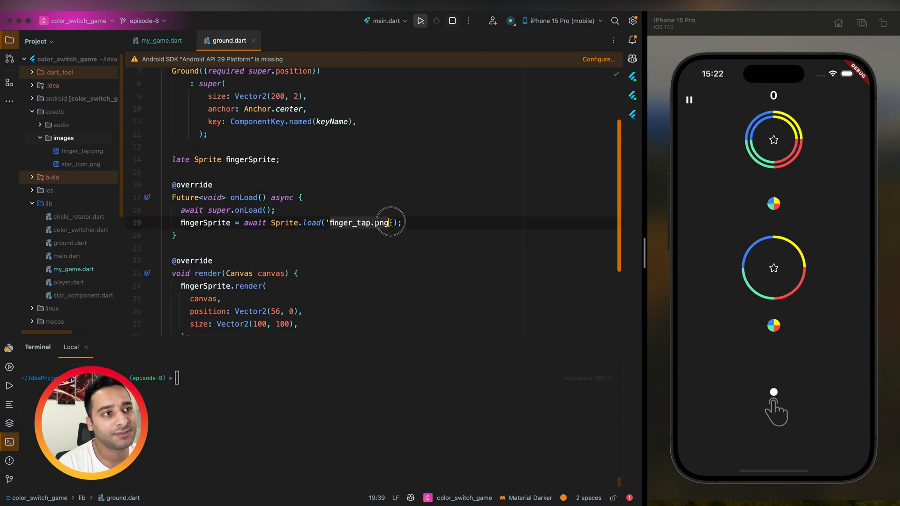
{"action": "left_click", "coordinate": [162, 40]}
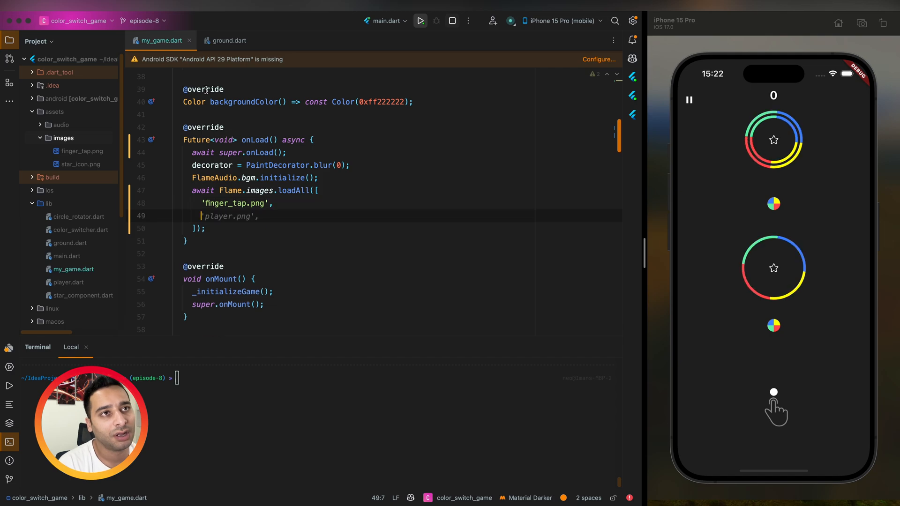
- Copy 'star_icon.png' from star_component.dart for the loadAll list
{"action": "left_click", "coordinate": [229, 40]}
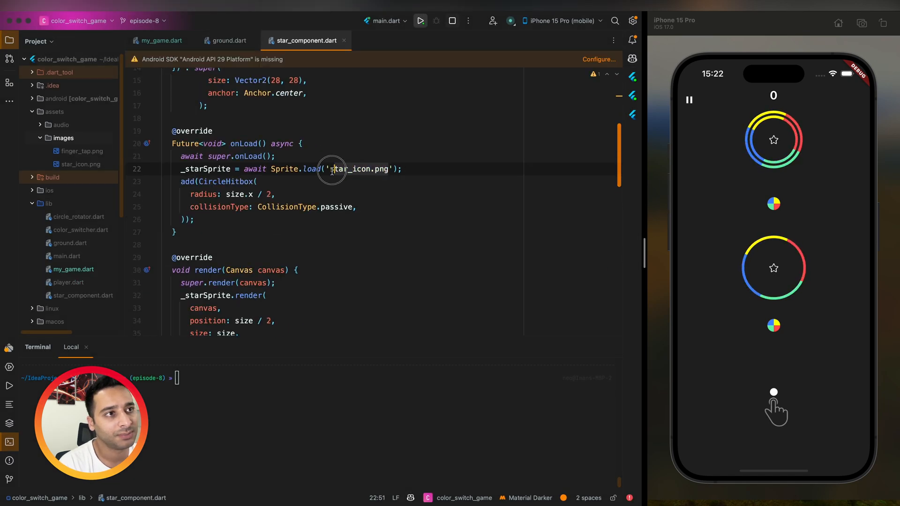
{"action": "left_click", "coordinate": [161, 40]}
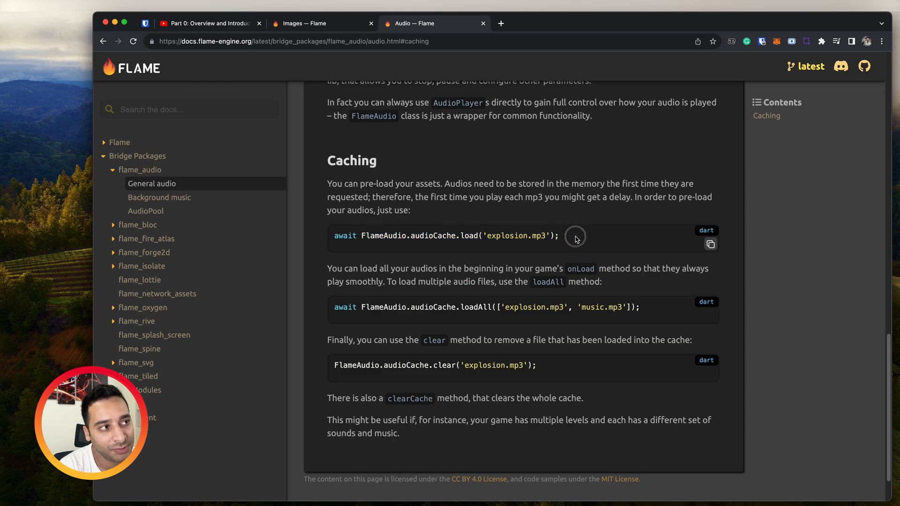
- Select the FlameAudio.audioCache.load example line in the Flame audio Caching docs
{"action": "triple_click", "coordinate": [446, 236]}
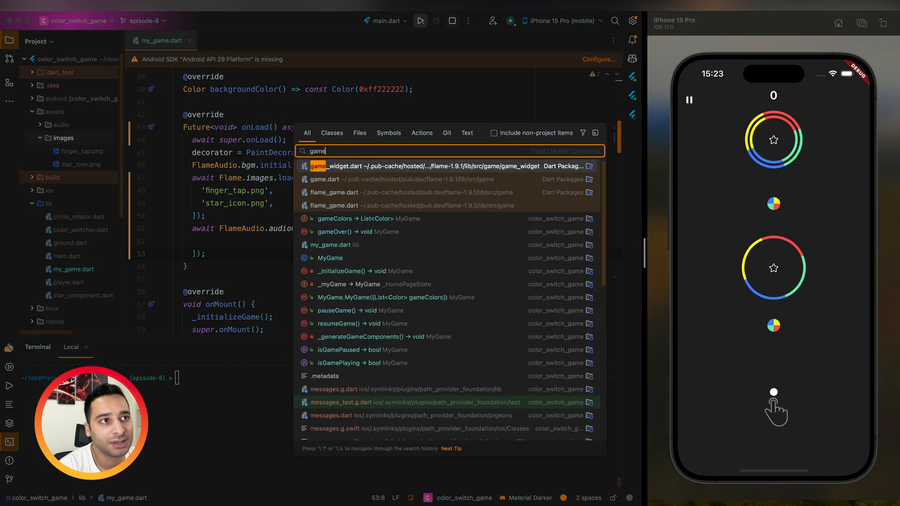
- Find in Files for '.mp3' then '.wa' and open player.dart's collect.wav play call
{"action": "key", "text": "Escape"}
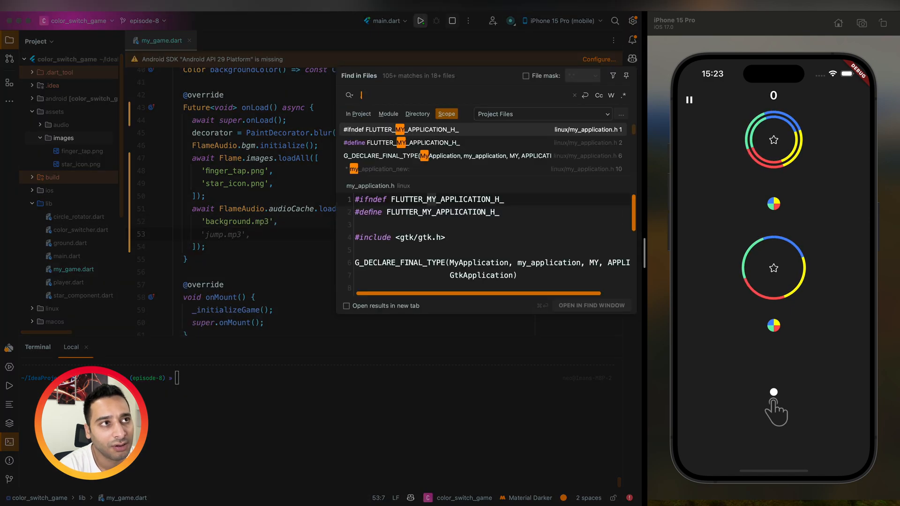
{"action": "type", "text": ".mp3"}
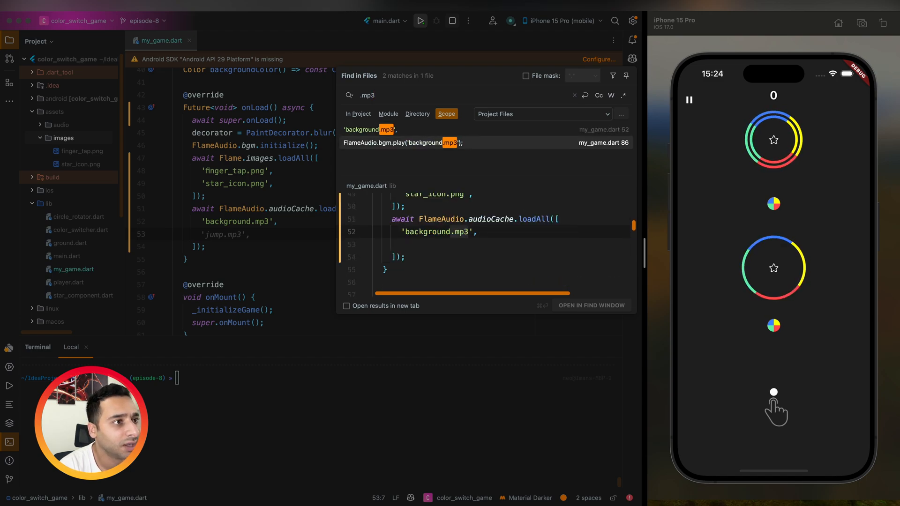
{"action": "type", "text": ".wav');"}
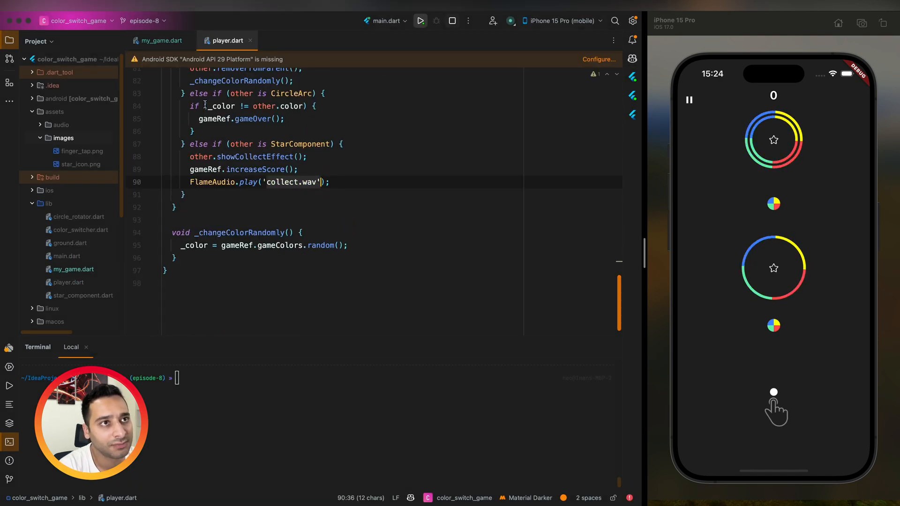
- Add 'collect.wav' to my_game.dart's audioCache.loadAll list, then open the flame_audio library source
{"action": "left_click", "coordinate": [161, 40]}
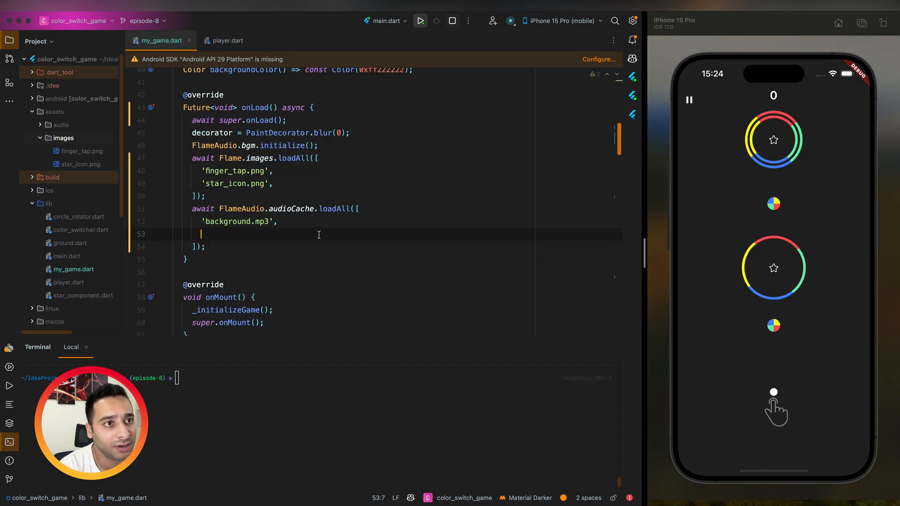
{"action": "type", "text": "'collect.wav'"}
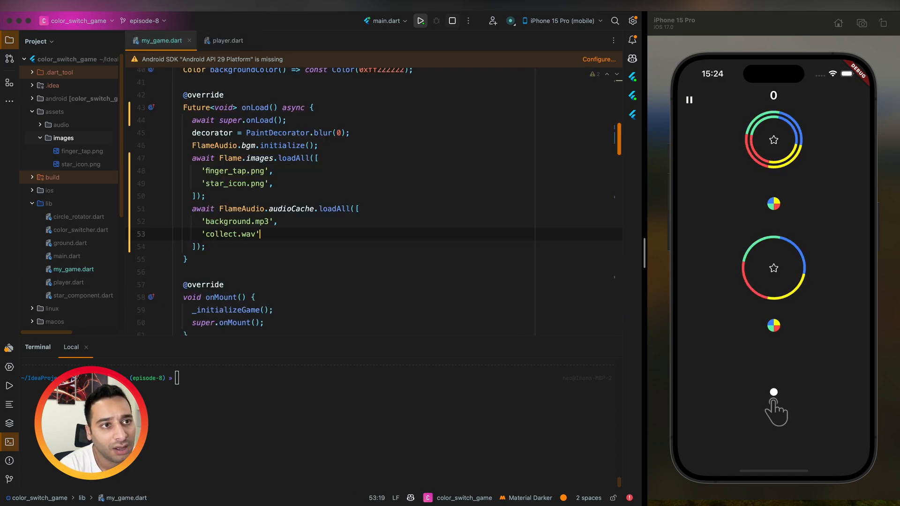
{"action": "left_click", "coordinate": [226, 40]}
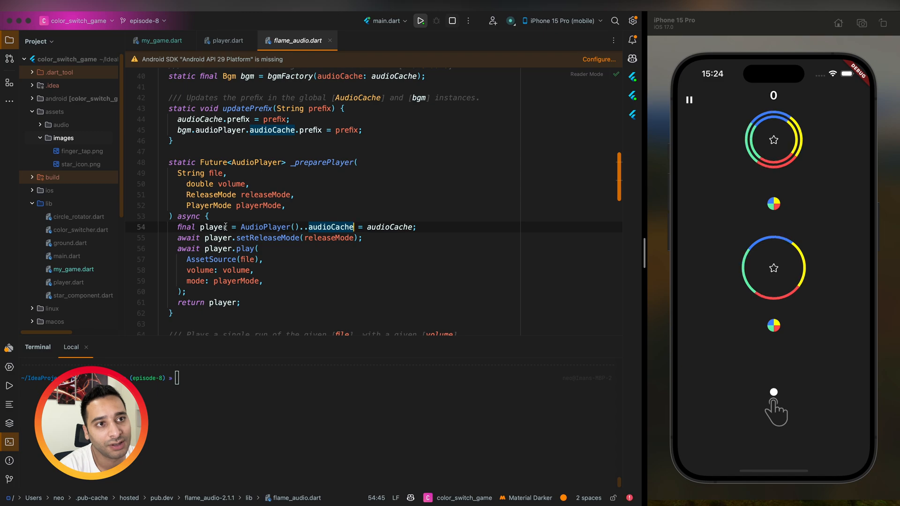
- Return to my_game.dart's onLoad, where background.mp3 and collect.wav are preloaded
{"action": "left_click", "coordinate": [161, 40]}
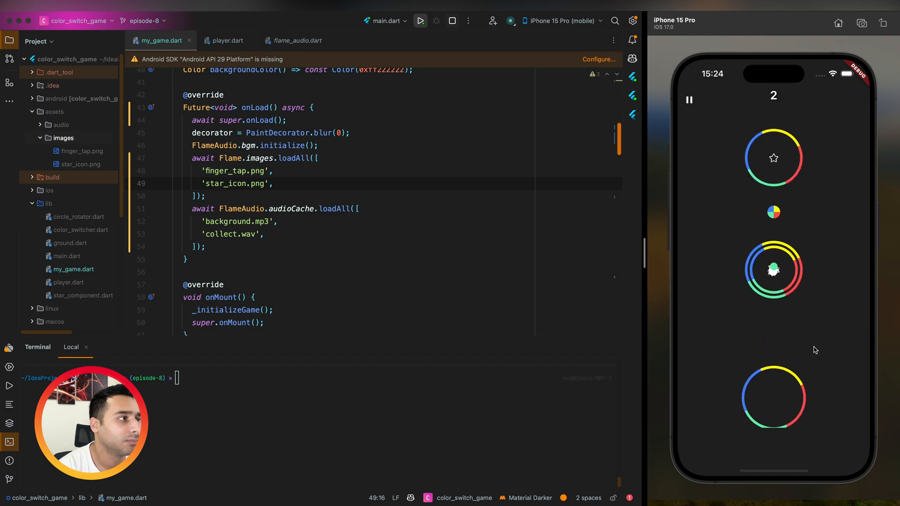
- Pause the simulator game and view the world.add calls for stars, switchers and rings
{"action": "left_click", "coordinate": [688, 99]}
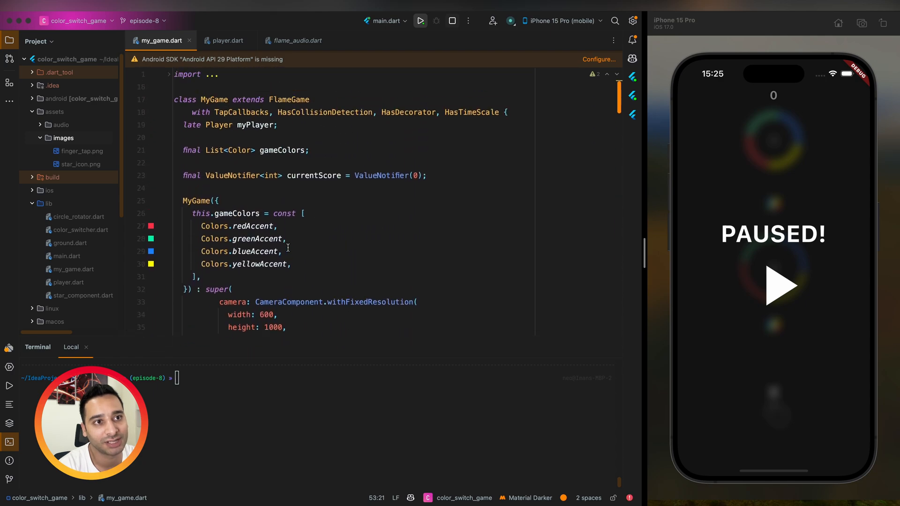
{"action": "scroll", "scroll_direction": "down", "scroll_amount": 3}
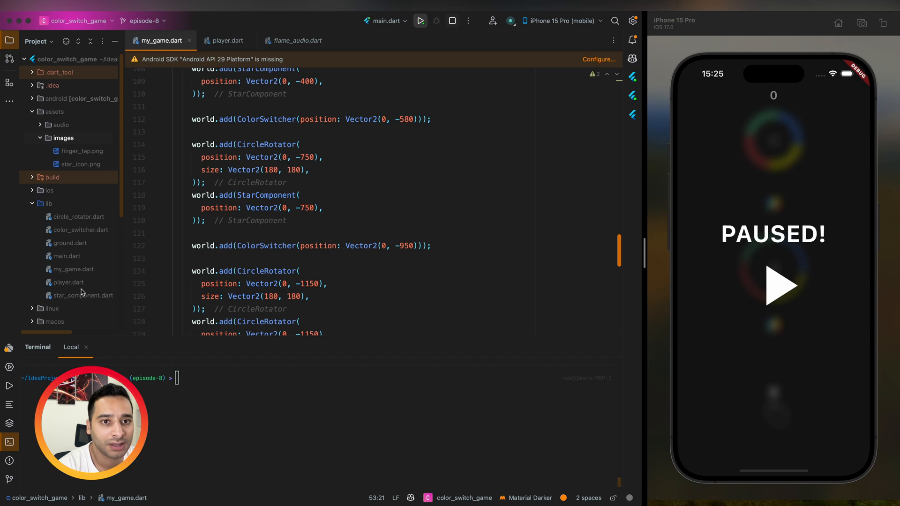
- Open star_component.dart at the StarComponent class and its onLoad loading star_icon.png
{"action": "double_click", "coordinate": [82, 295]}
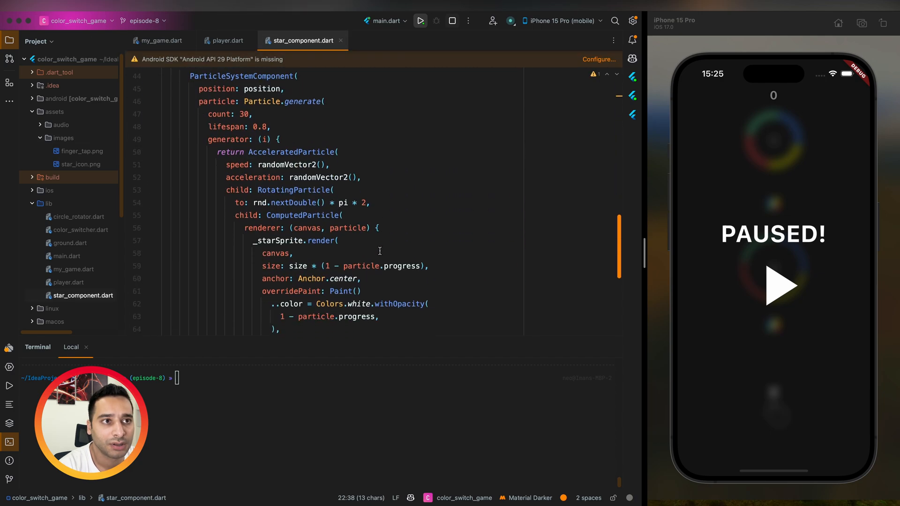
{"action": "scroll", "scroll_direction": "down", "scroll_amount": 3}
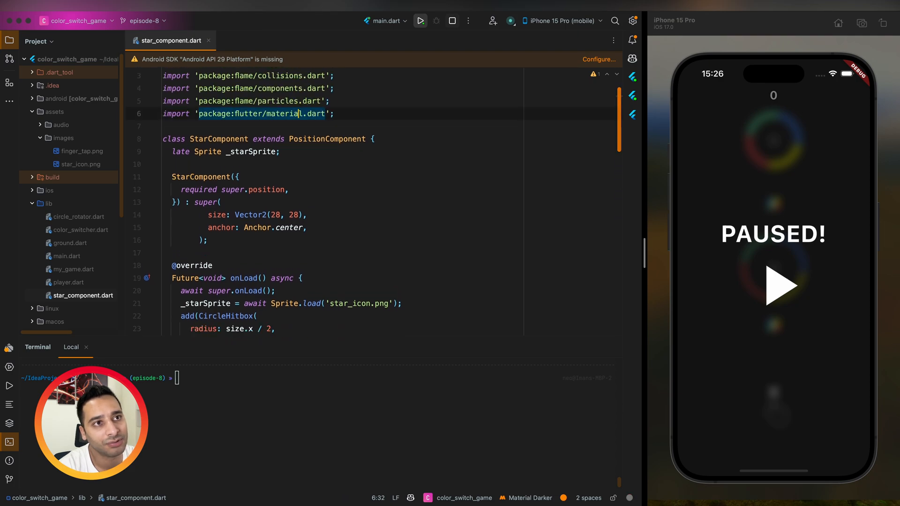
- Declare a final Paint _particlesPaint = Paint(); field in StarComponent
{"action": "type", "text": "late"}
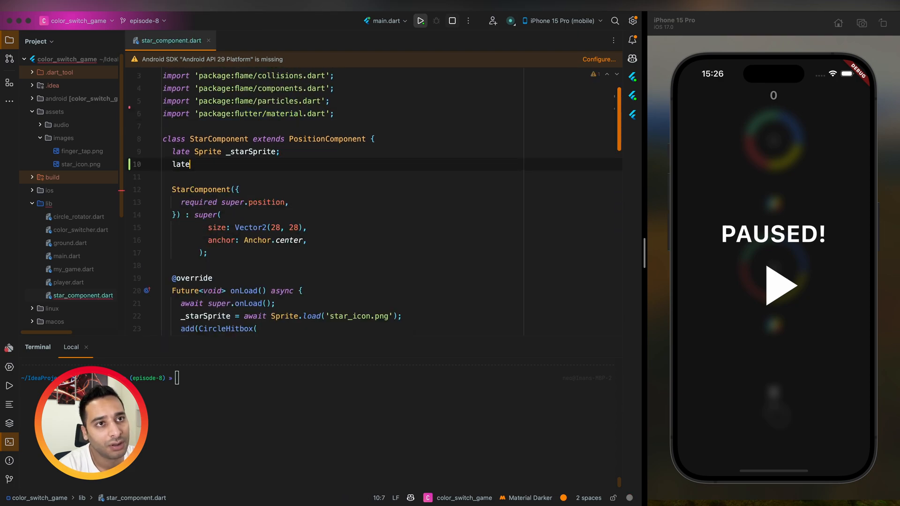
{"action": "type", "text": "Paint"}
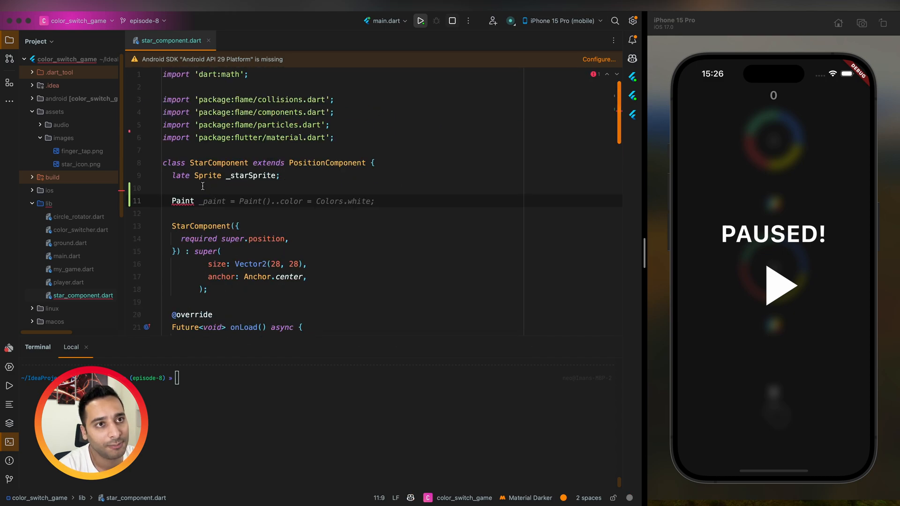
{"action": "type", "text": "_particle"}
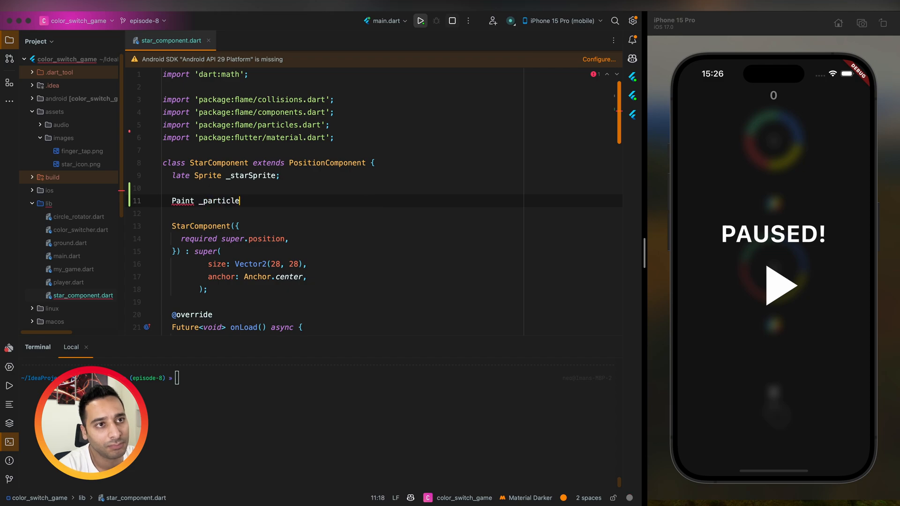
{"action": "type", "text": "sPaint ="}
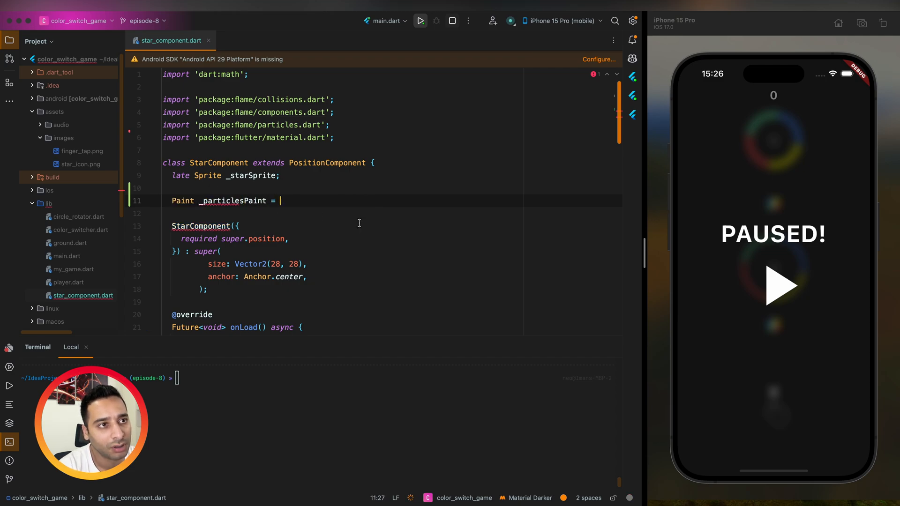
{"action": "scroll", "scroll_direction": "down", "scroll_amount": 3}
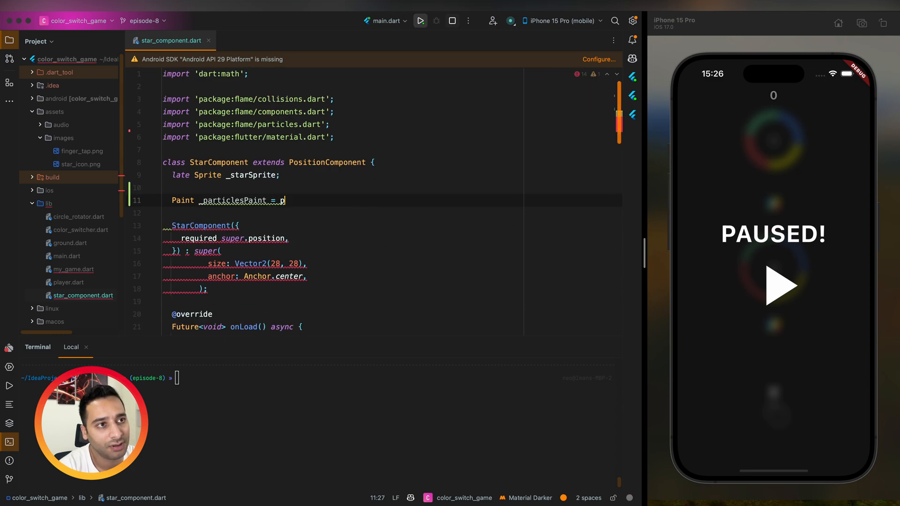
{"action": "type", "text": "aint();"}
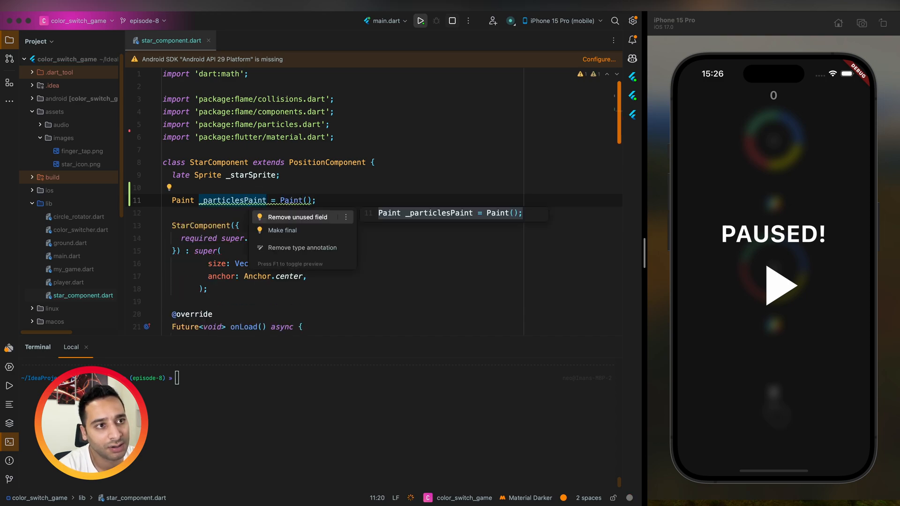
{"action": "left_click", "coordinate": [283, 230]}
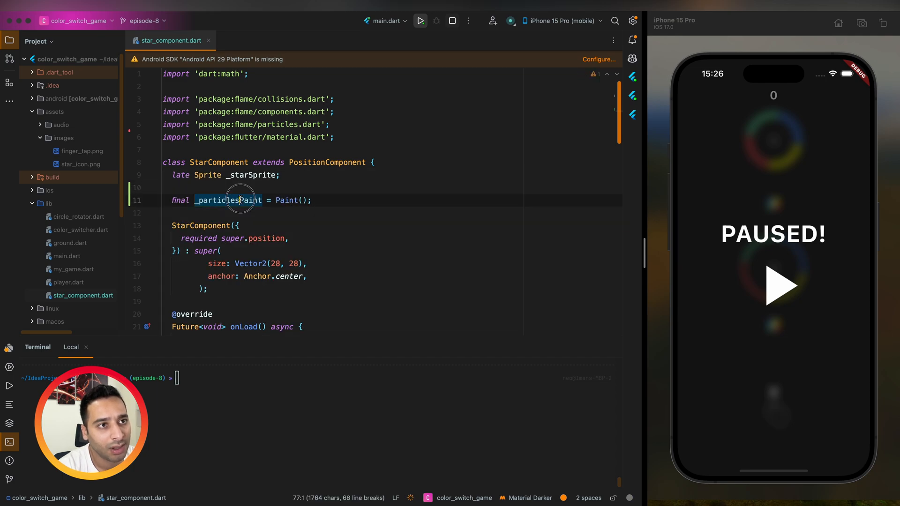
- Reuse _particlesPaint as the particle overridePaint and search the project for Paint( uses
{"action": "scroll", "scroll_direction": "down", "scroll_amount": 3}
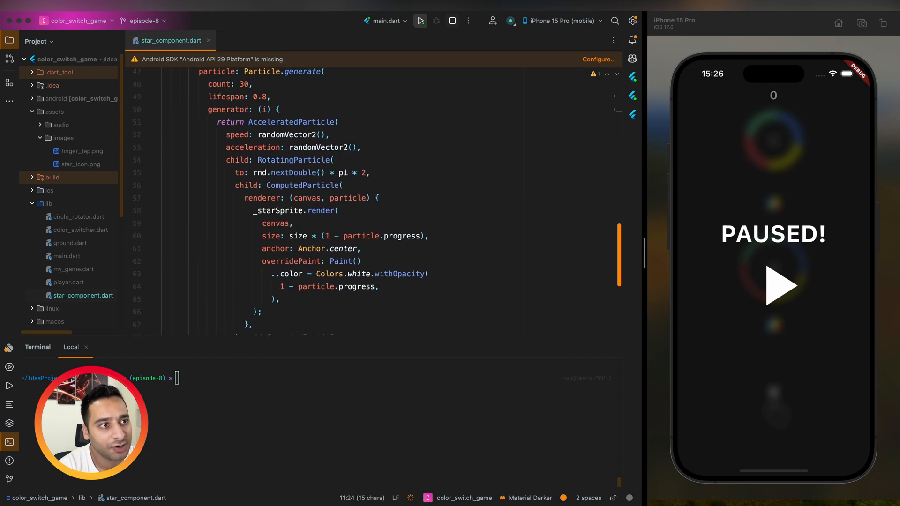
{"action": "type", "text": "_particlesPaint"}
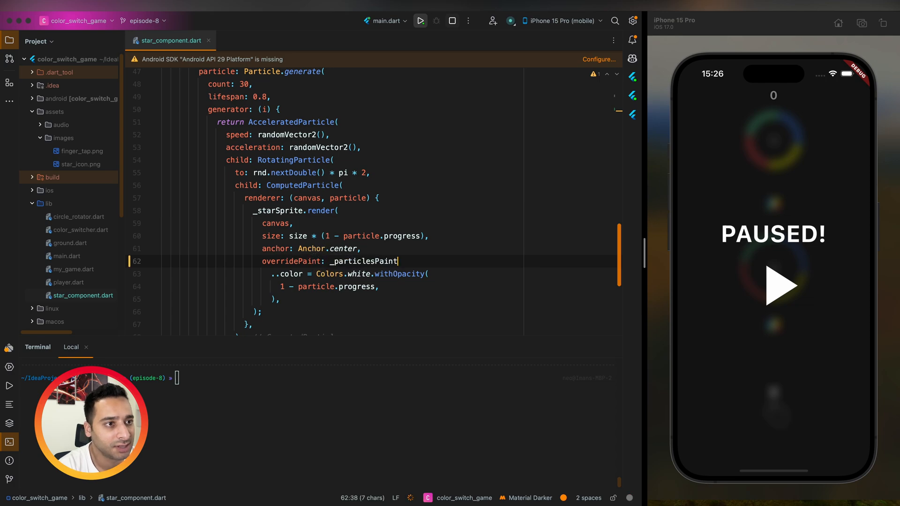
{"action": "double_click", "coordinate": [363, 262]}
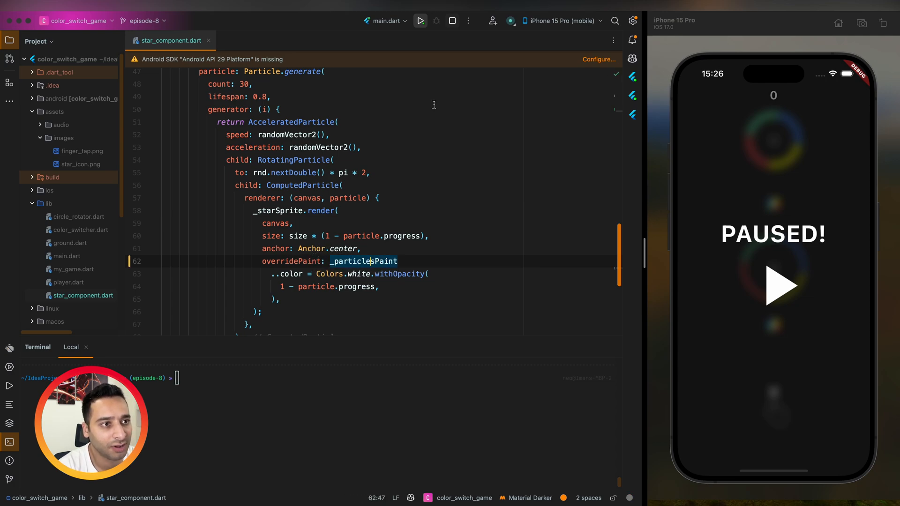
{"action": "key", "text": "Cmd+Shift+F"}
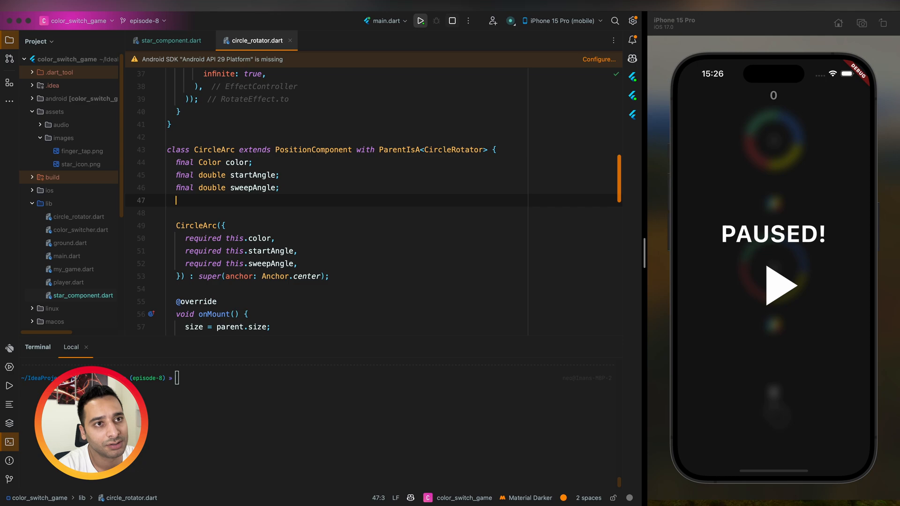
- Add final _arcPaint = Paint(); to CircleArc, use it in drawArc, and search for Paint( again
{"action": "type", "text": "final double thickness;"}
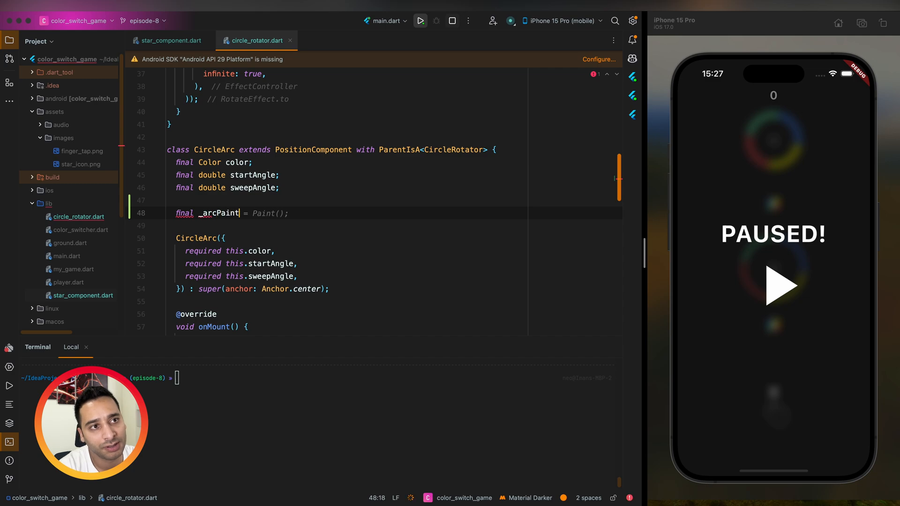
{"action": "scroll", "scroll_direction": "down", "scroll_amount": 3}
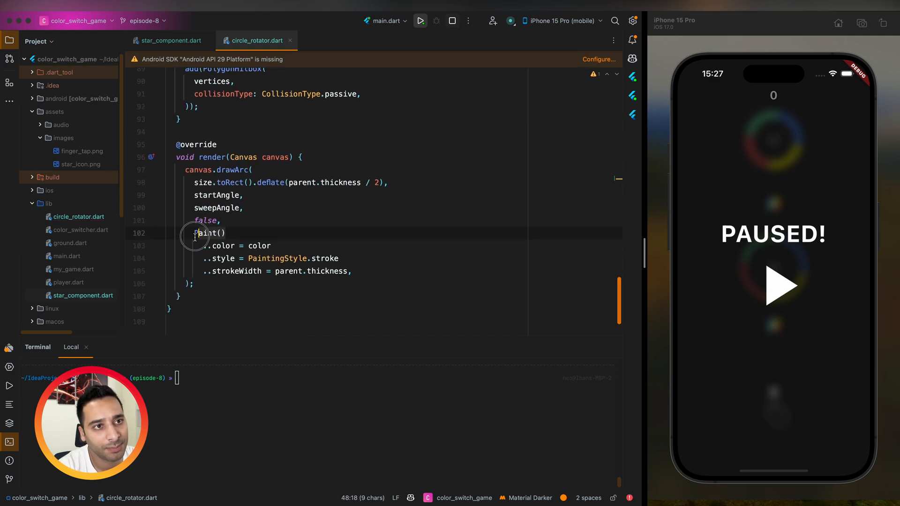
{"action": "type", "text": "_arcPaint"}
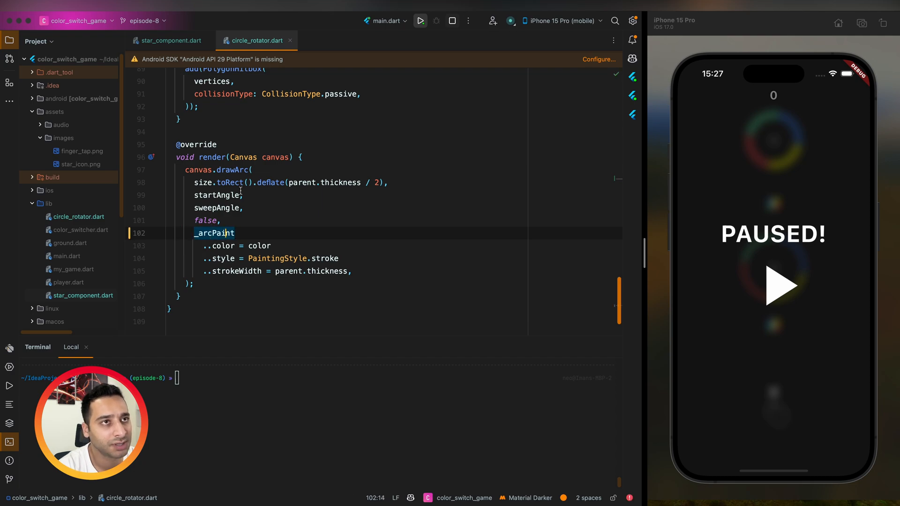
{"action": "key", "text": "Cmd+Shift+F"}
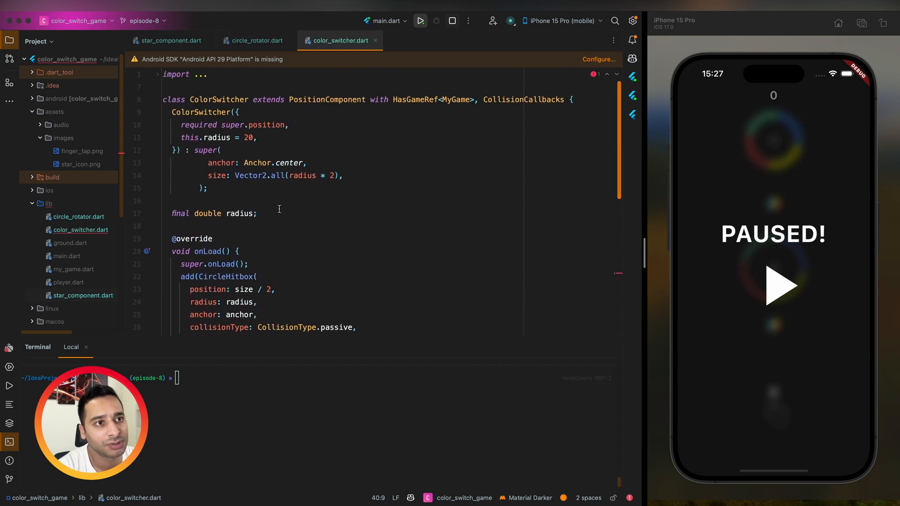
- Add a final _paint = Paint(); field to ColorSwitcher and use it in drawArc
{"action": "type", "text": "final _arcPaint = Paint();"}
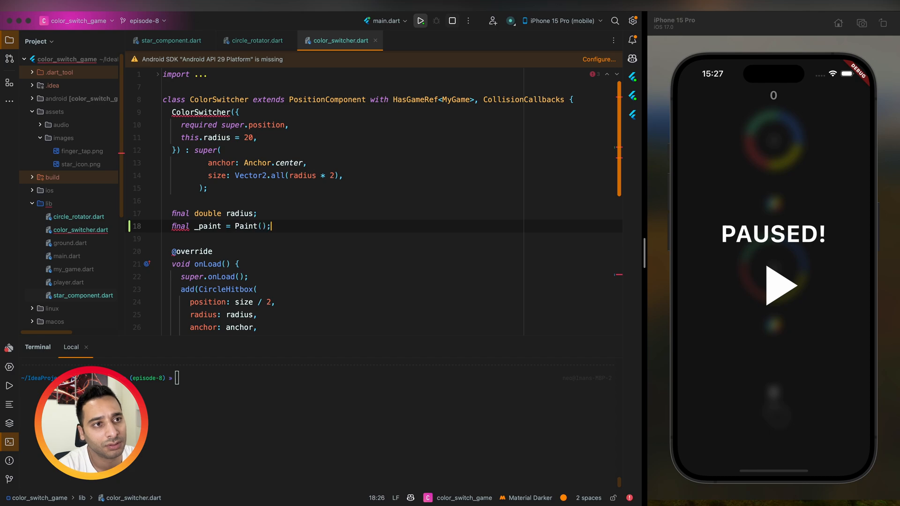
{"action": "scroll", "scroll_direction": "down", "scroll_amount": 3}
{"action": "type", "text": "Paint()"}
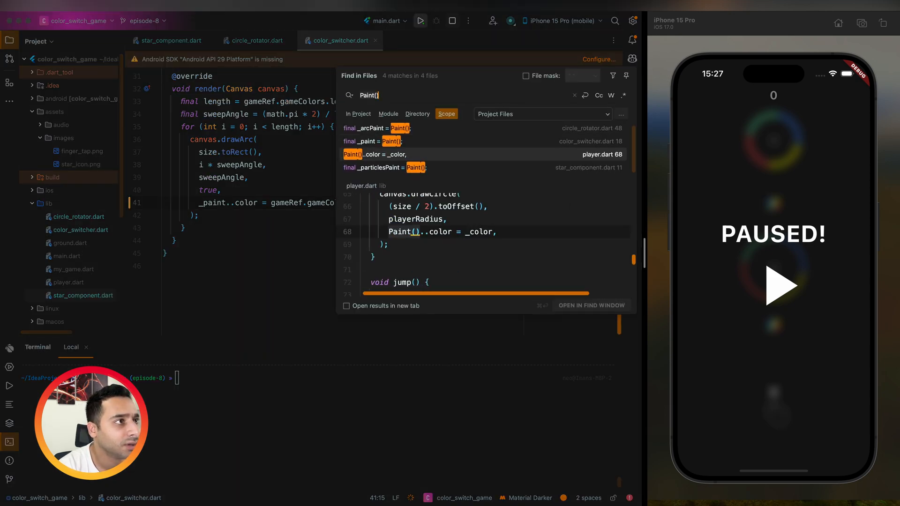
- In player.dart add final _playerPaint = Paint();, use it in drawCircle, and relaunch main.dart
{"action": "left_click", "coordinate": [603, 153]}
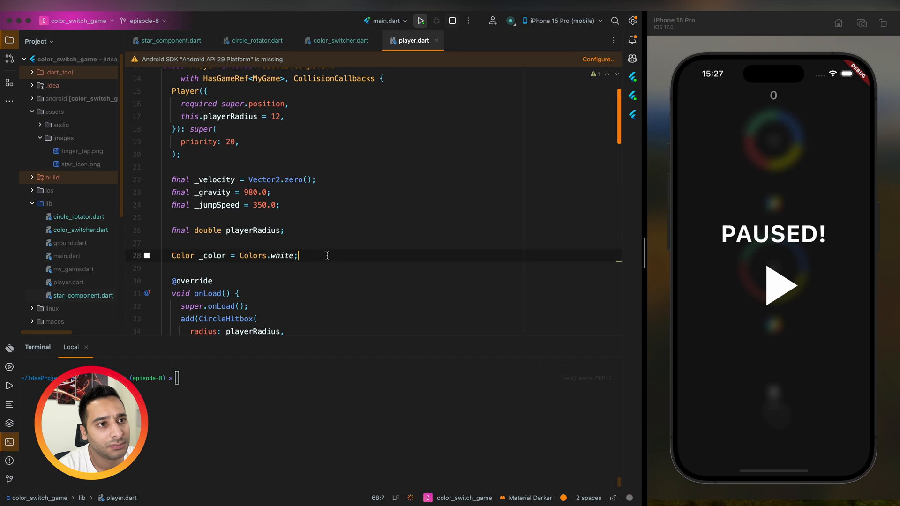
{"action": "type", "text": "final _playerPaint = Paint();"}
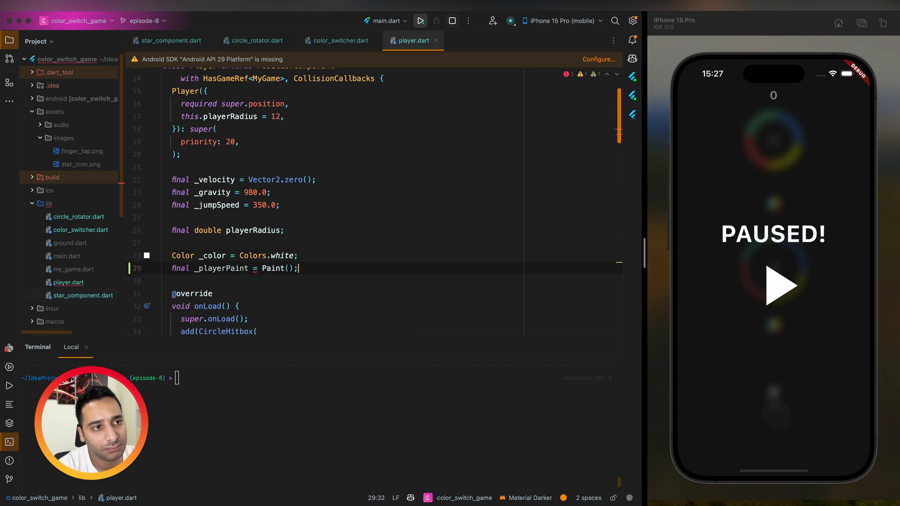
{"action": "double_click", "coordinate": [220, 267]}
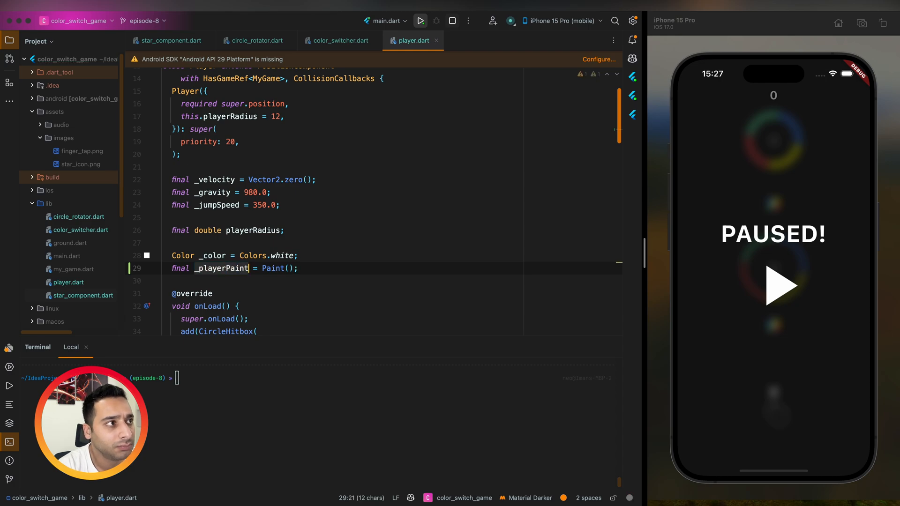
{"action": "left_click", "coordinate": [420, 21]}
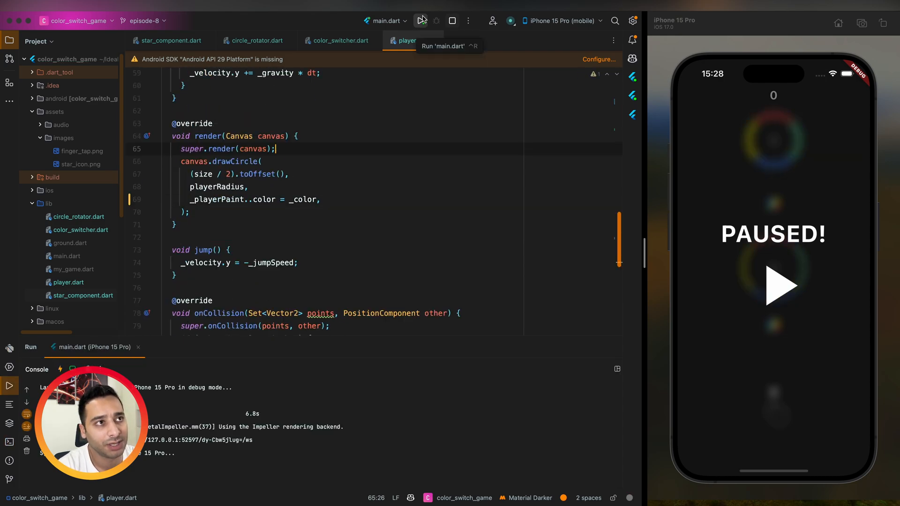